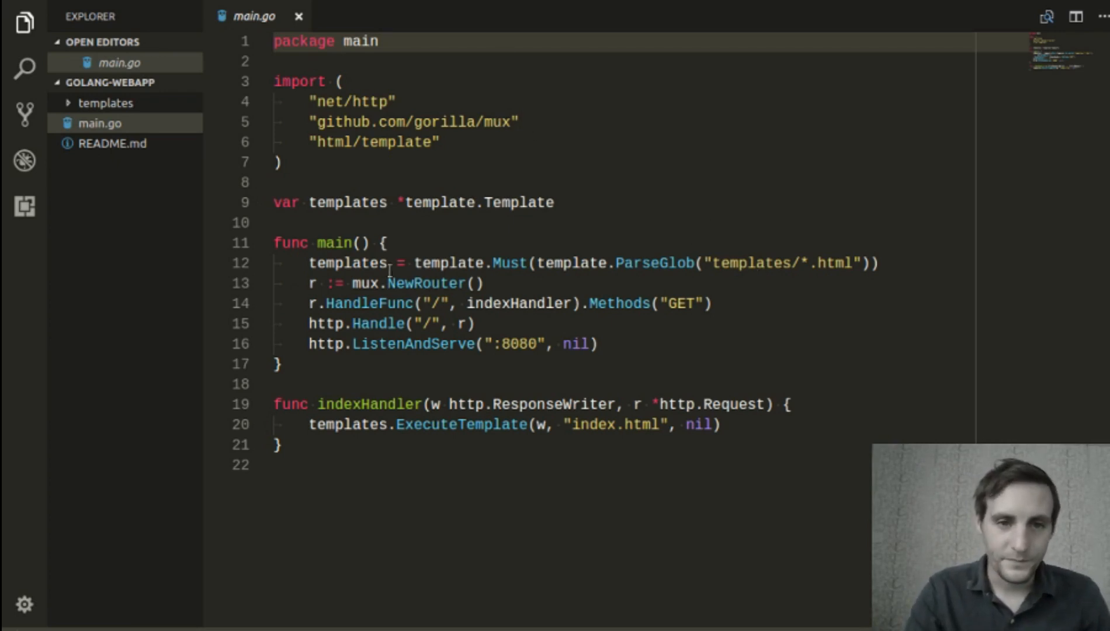
mouse_move(500, 165)
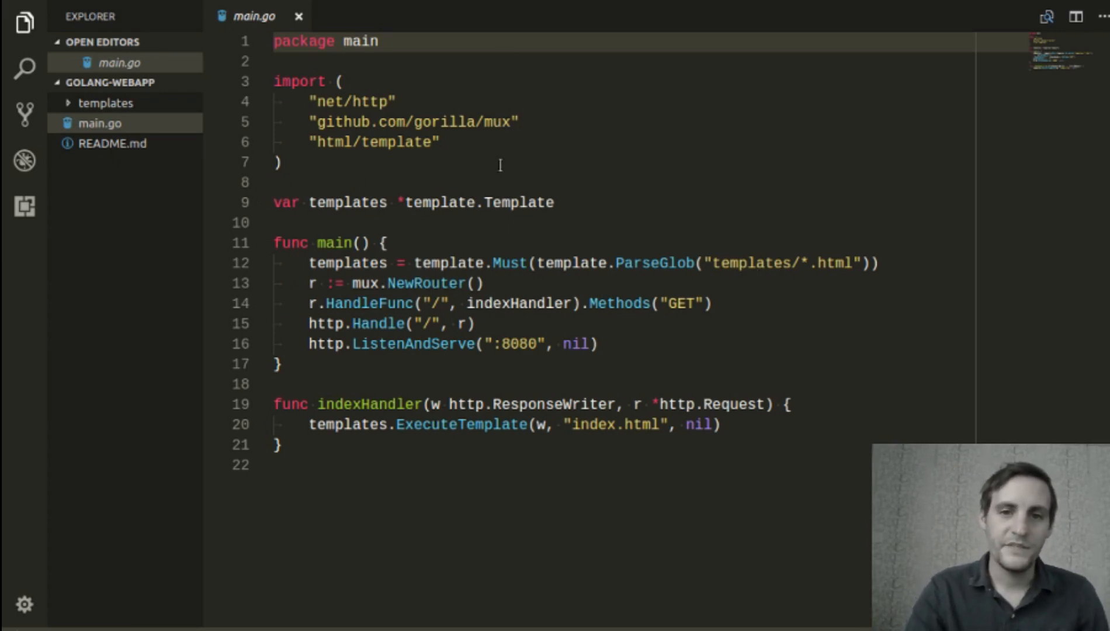
mouse_move(237, 165)
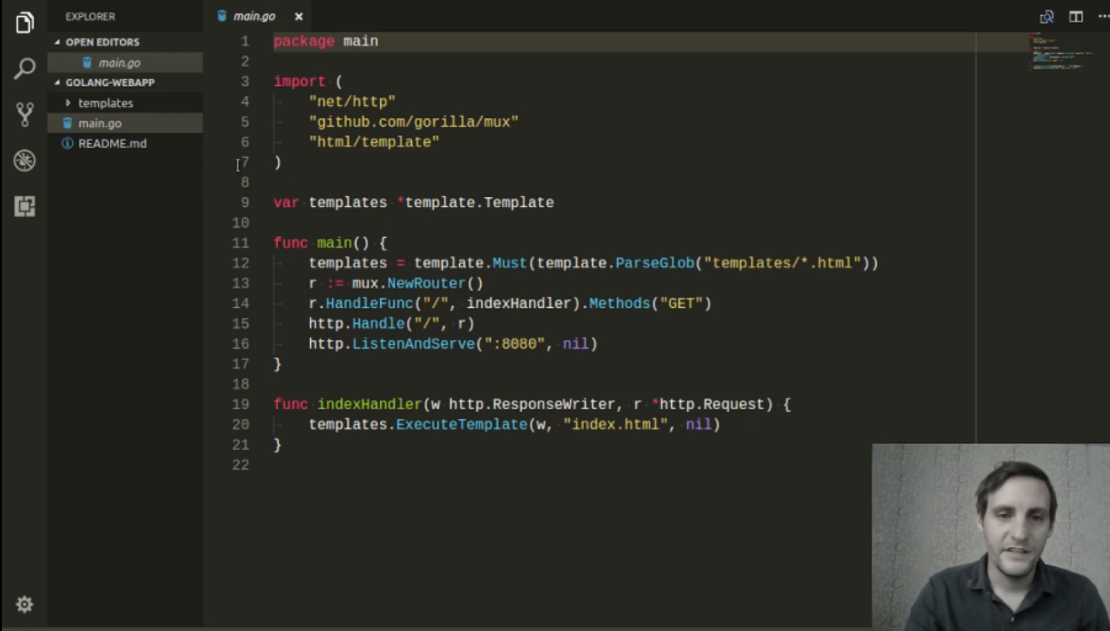
mouse_move(545, 151)
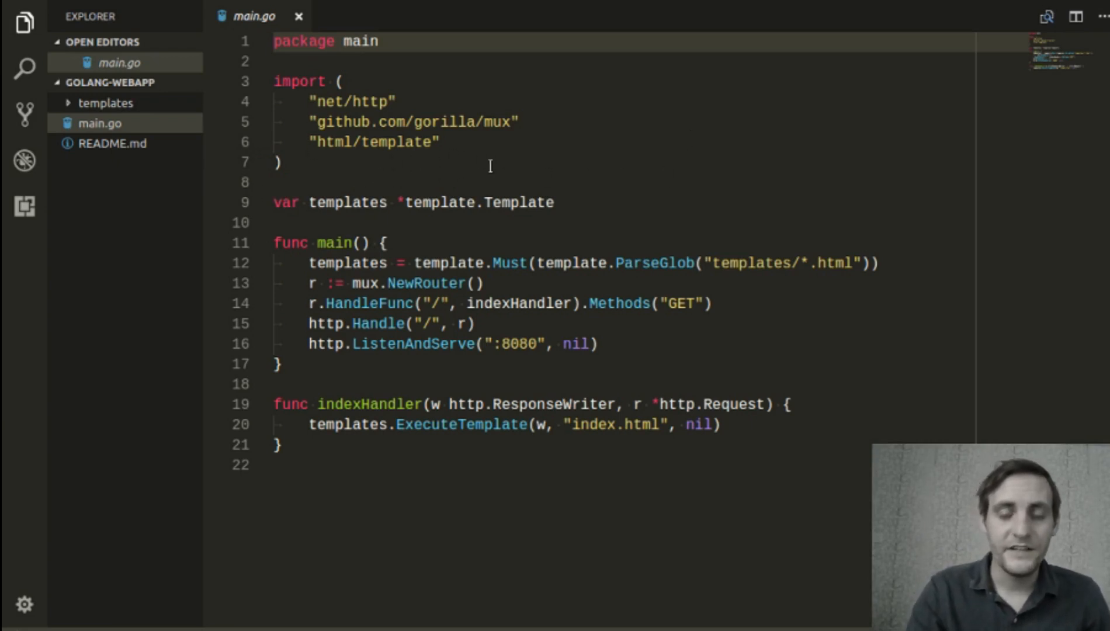
mouse_move(649, 212)
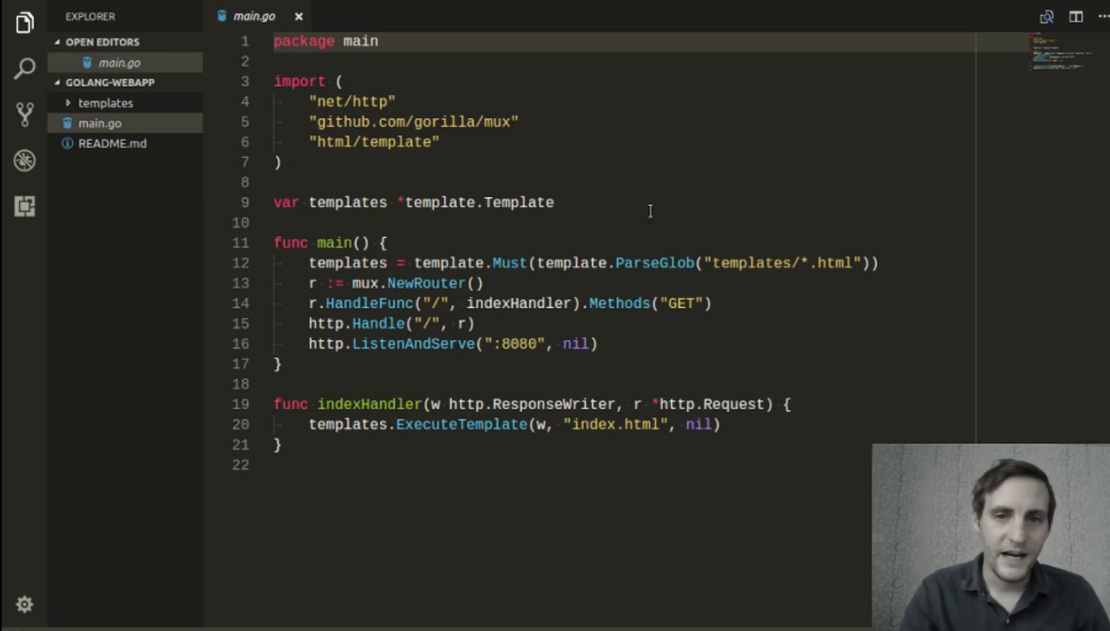
mouse_move(322, 188)
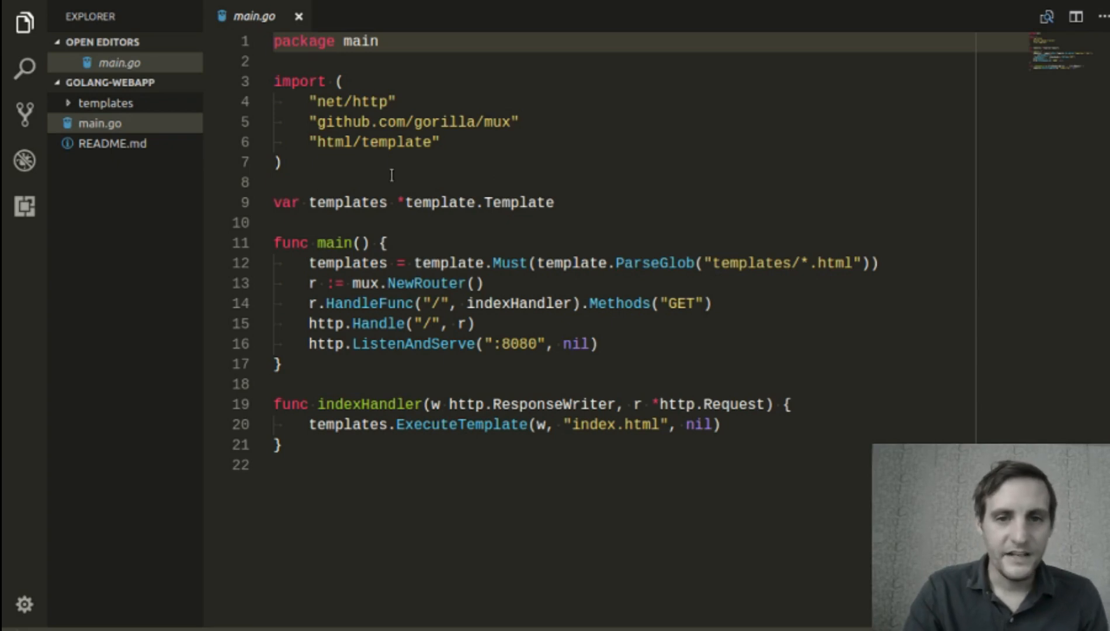
mouse_move(645, 168)
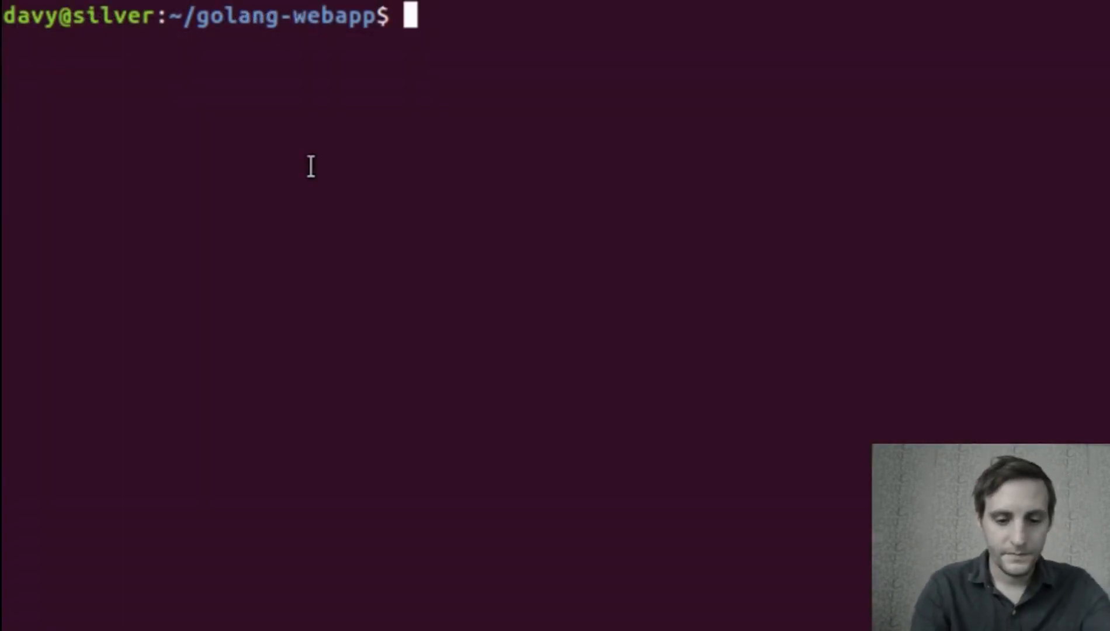
- Run go get github.com/go-redis/redis to fetch the Redis client package
text(go get)
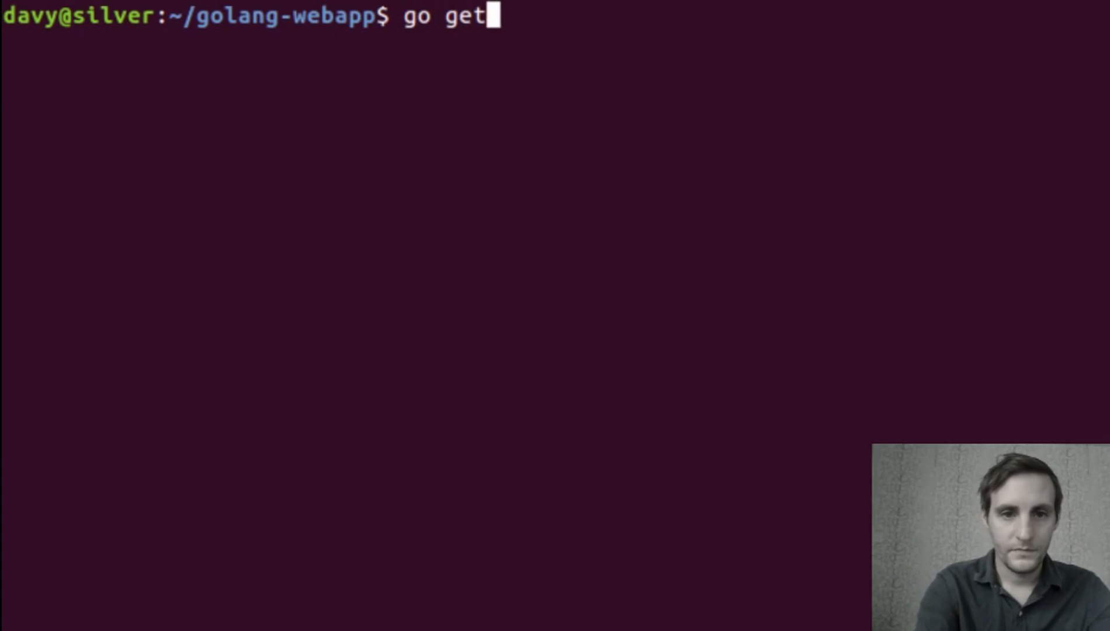
text(github.com)
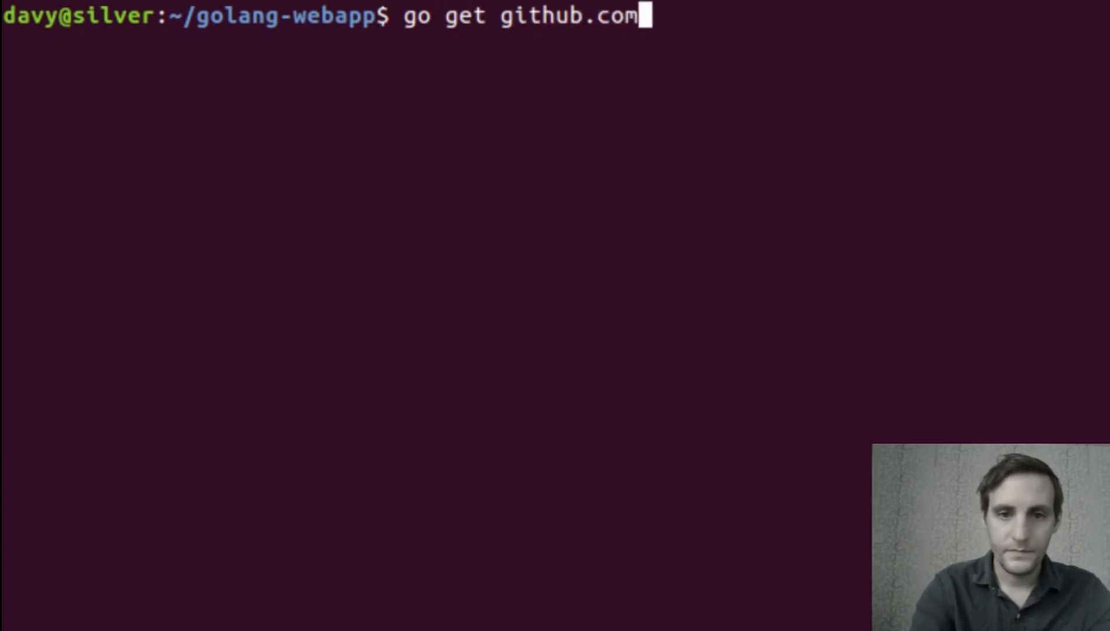
text(/go-r)
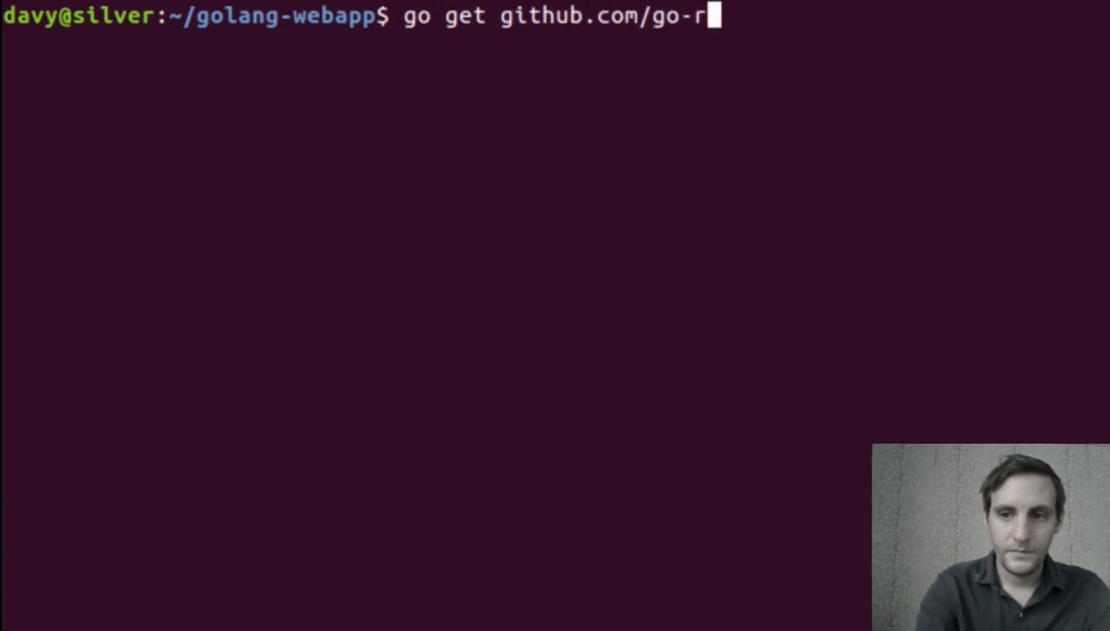
text(edis/re)
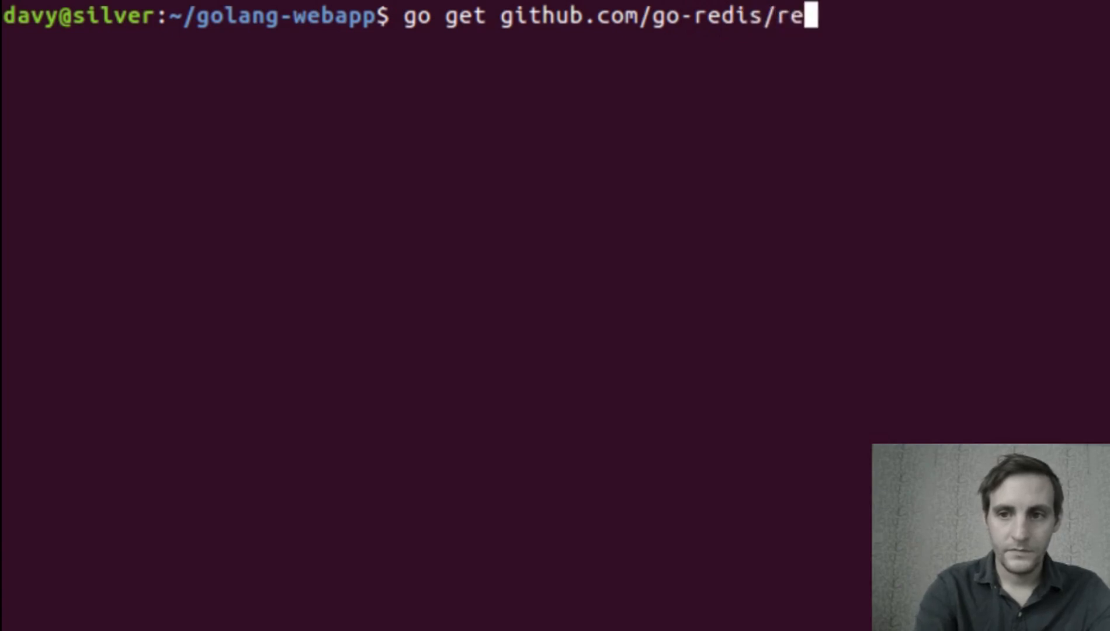
text(dis)
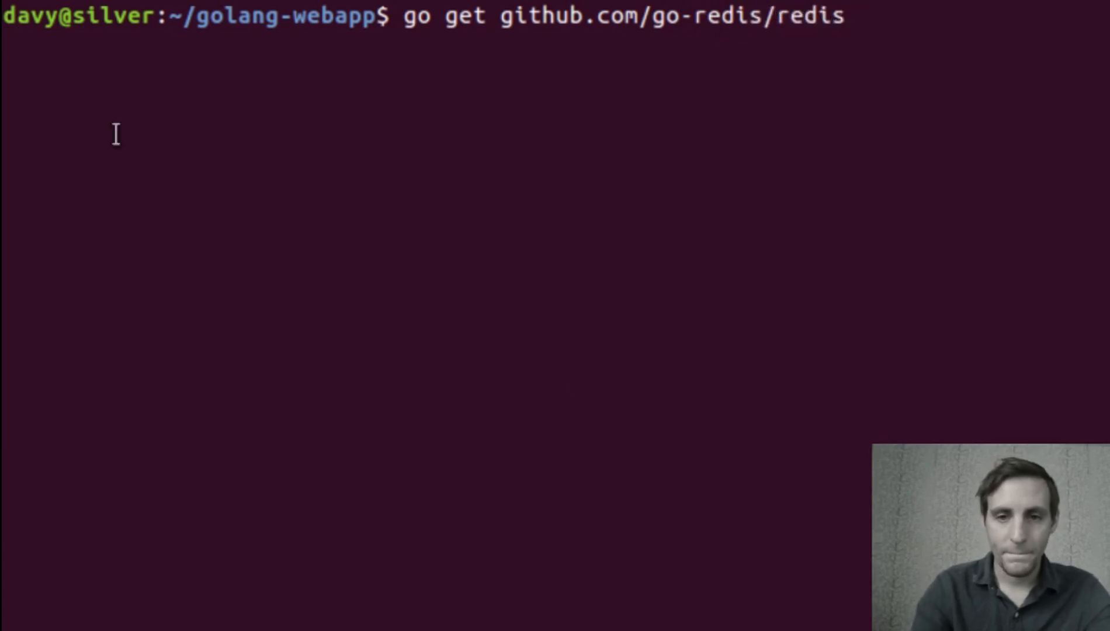
key(Return)
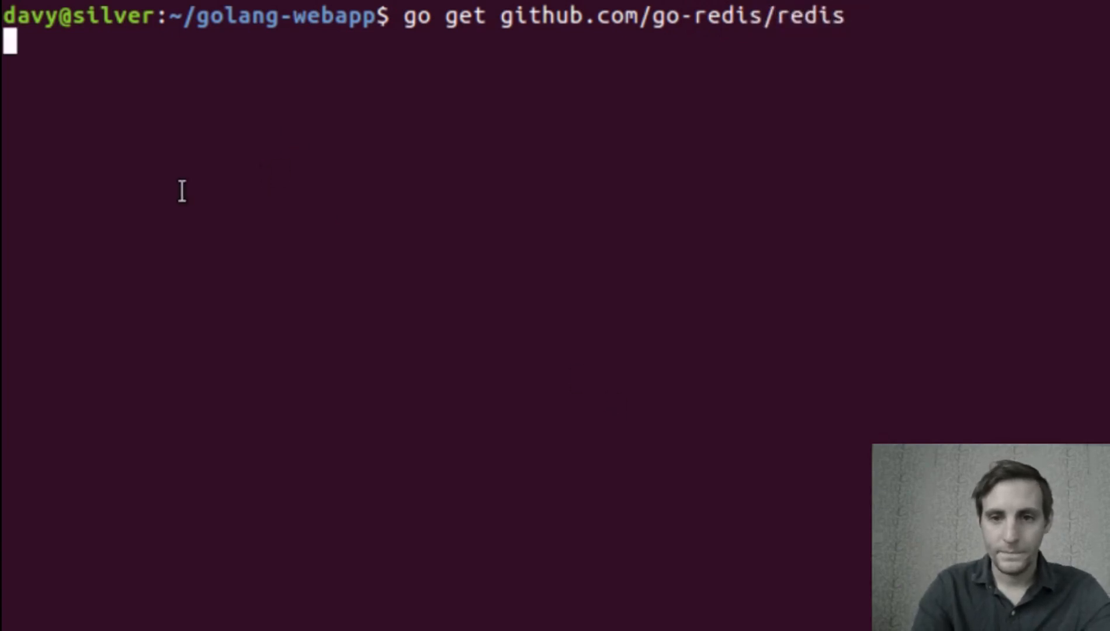
key(Return)
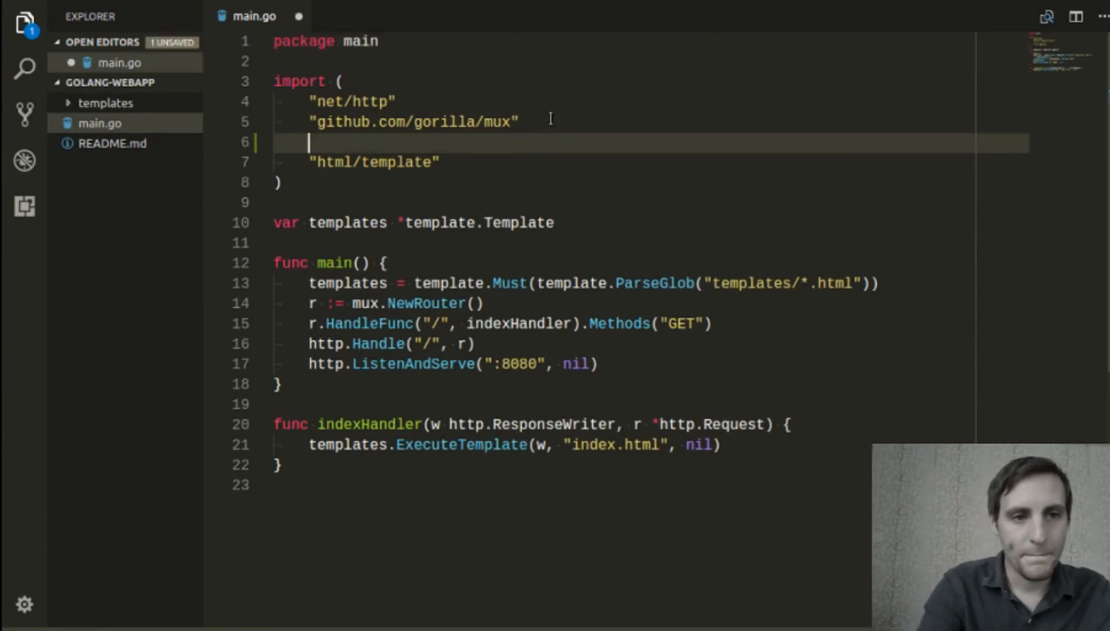
- Add "github.com/go-redis/redis" between the mux and html/template imports in main.go
text("github.com)
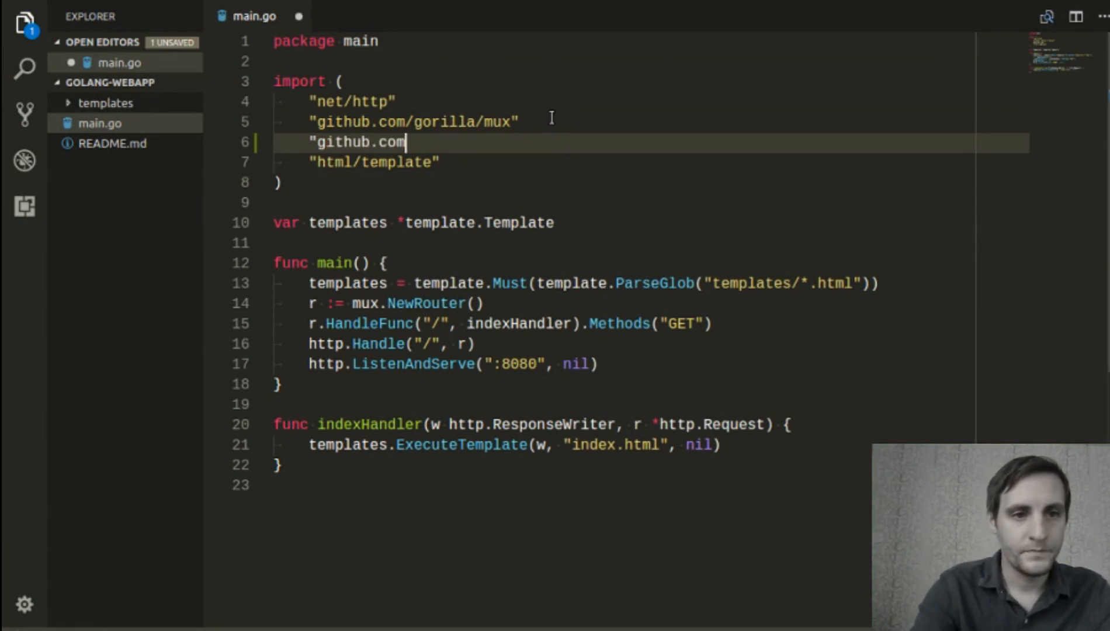
text(/go)
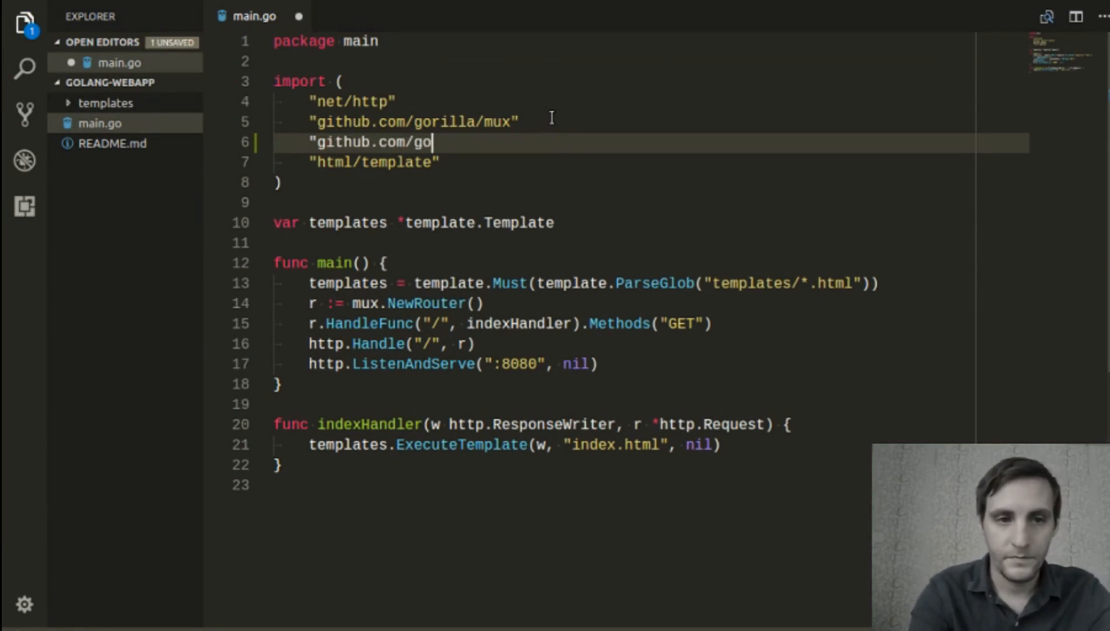
text(-redis/redis)
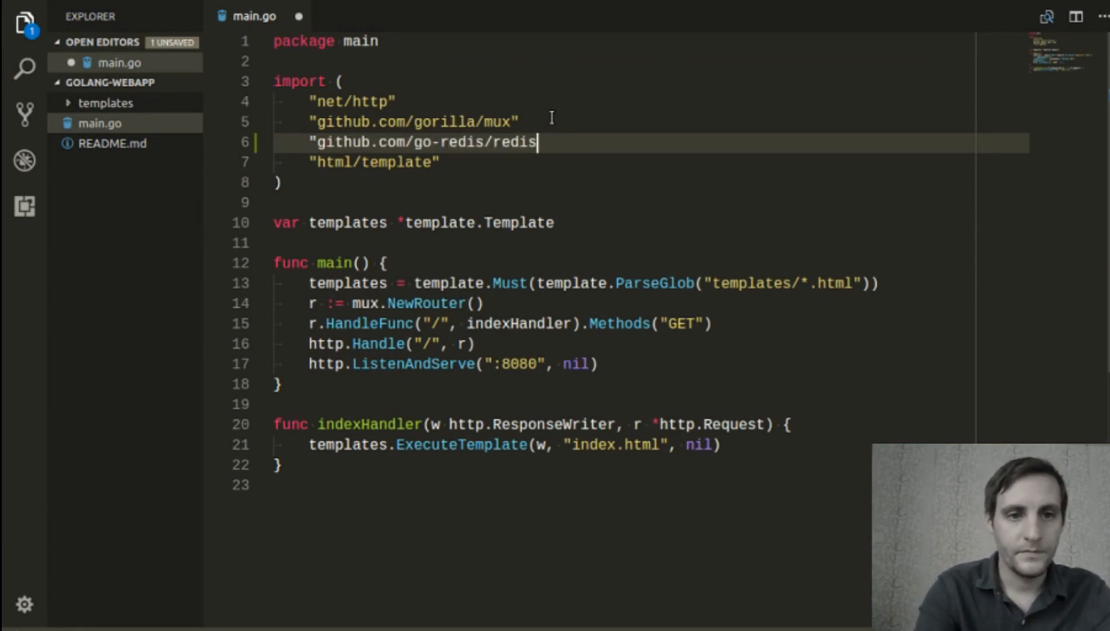
text(")
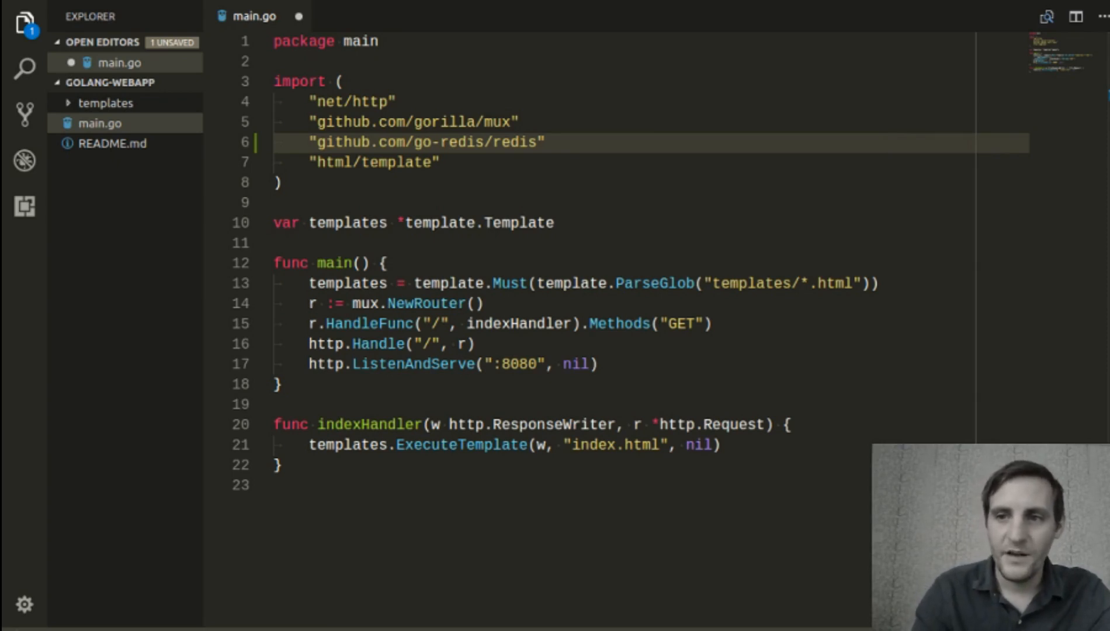
- Declare var client *redis.Client just after the import block
click(600, 202)
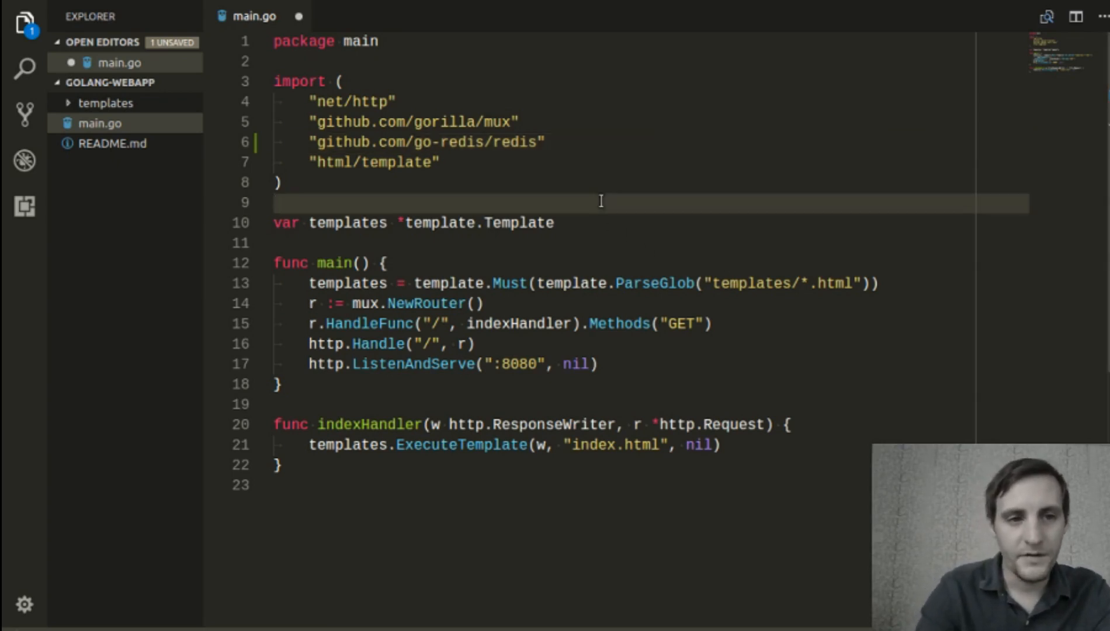
text(var client)
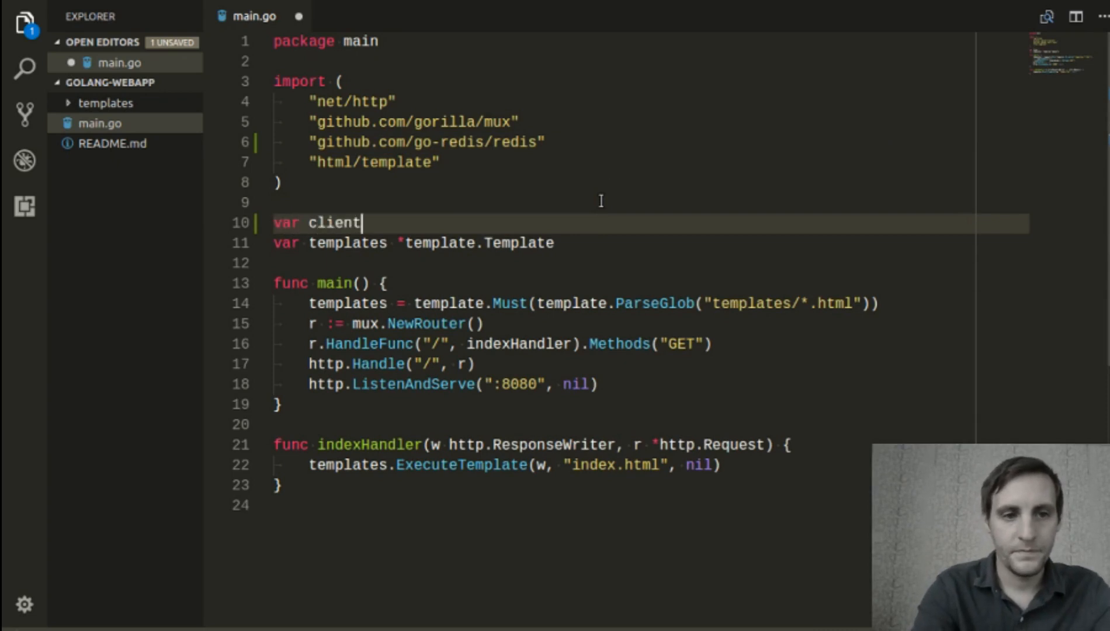
text(*redis)
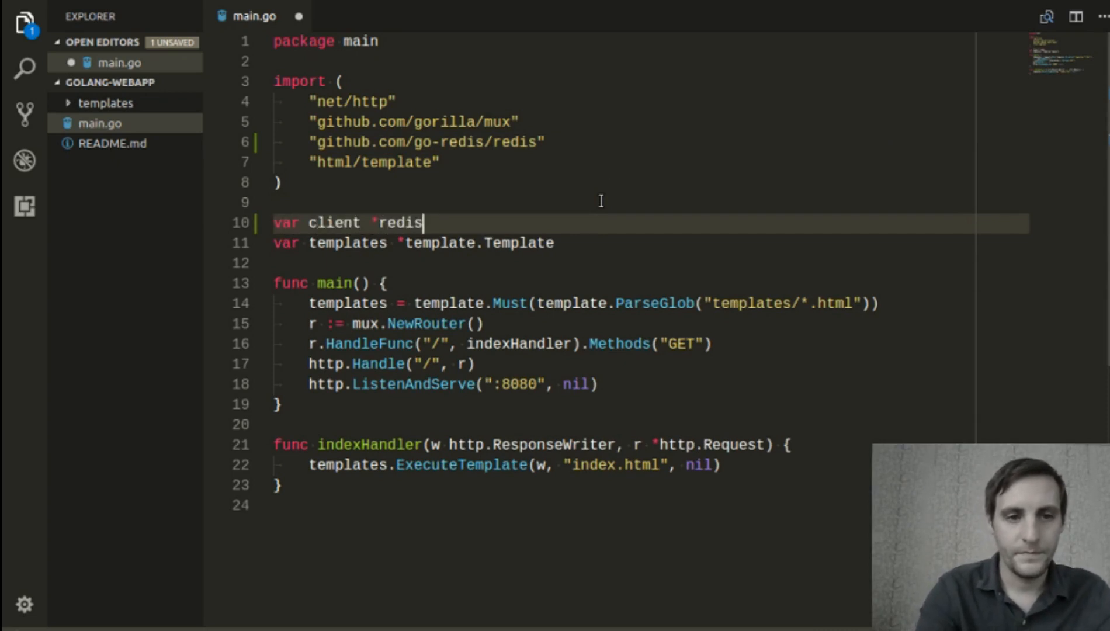
text(.Client)
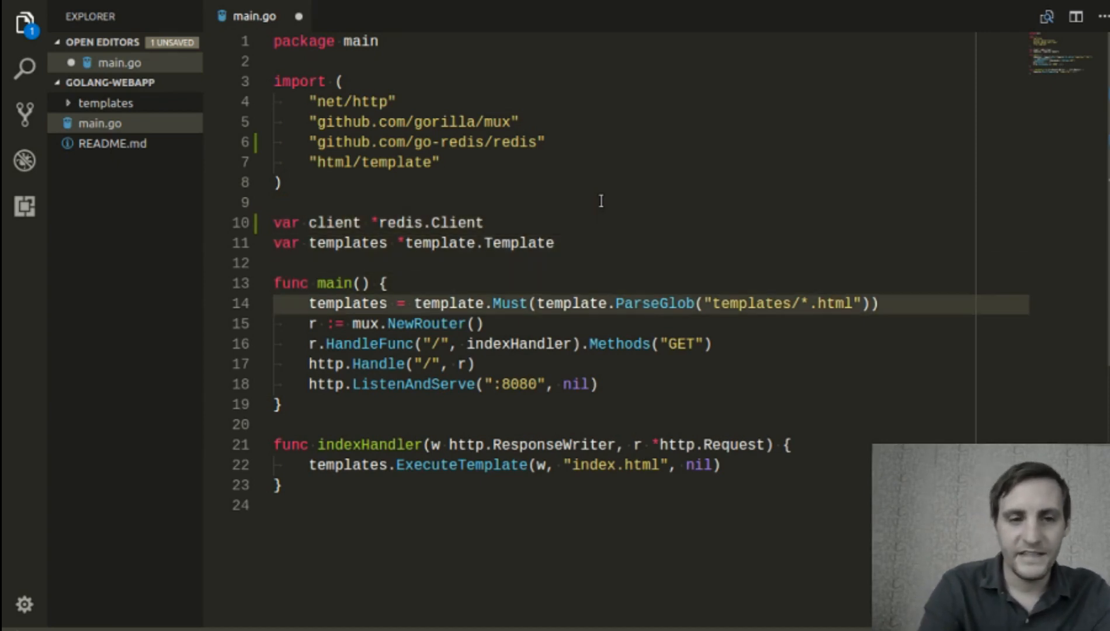
- Assign client = redis.NewClient(&redis.Options{ at the start of main()
text(client = redis)
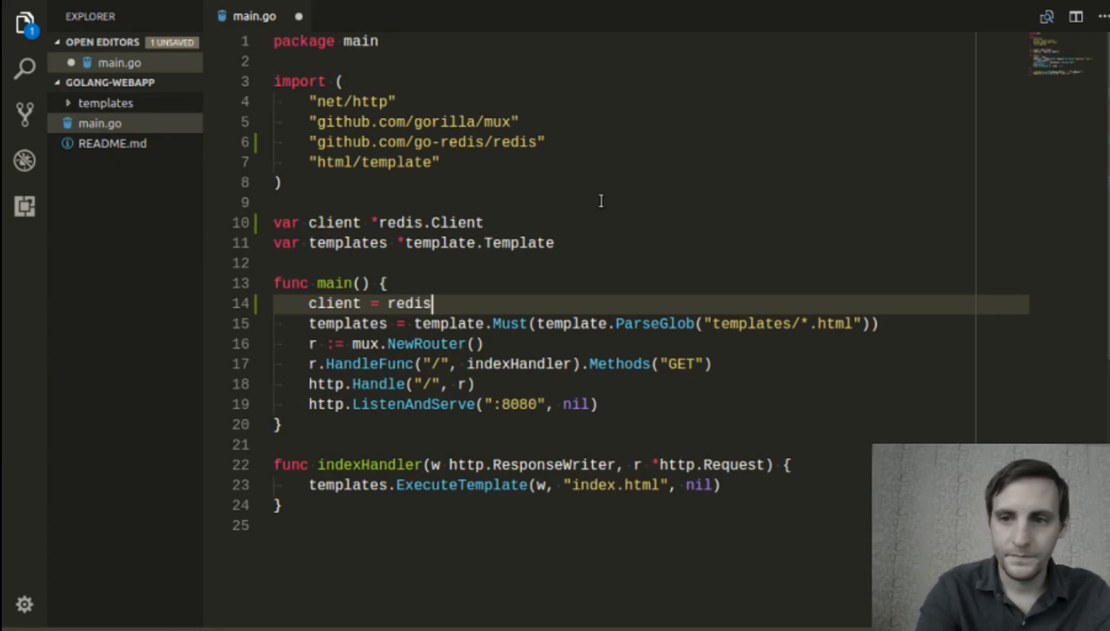
text(.NewClient)
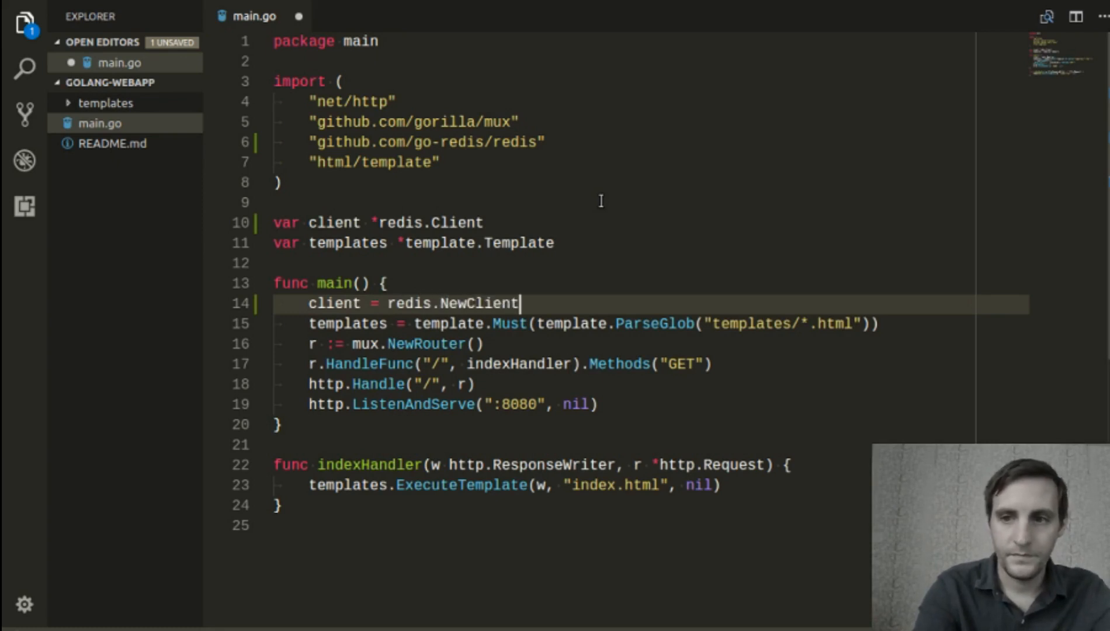
text((&)
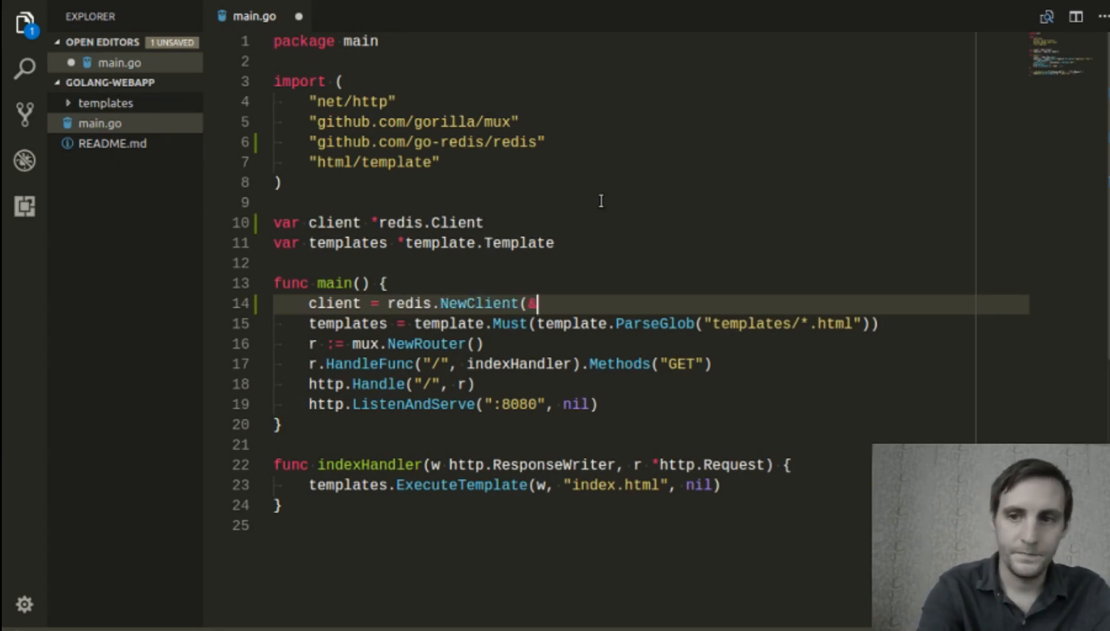
text(redis.Opt)
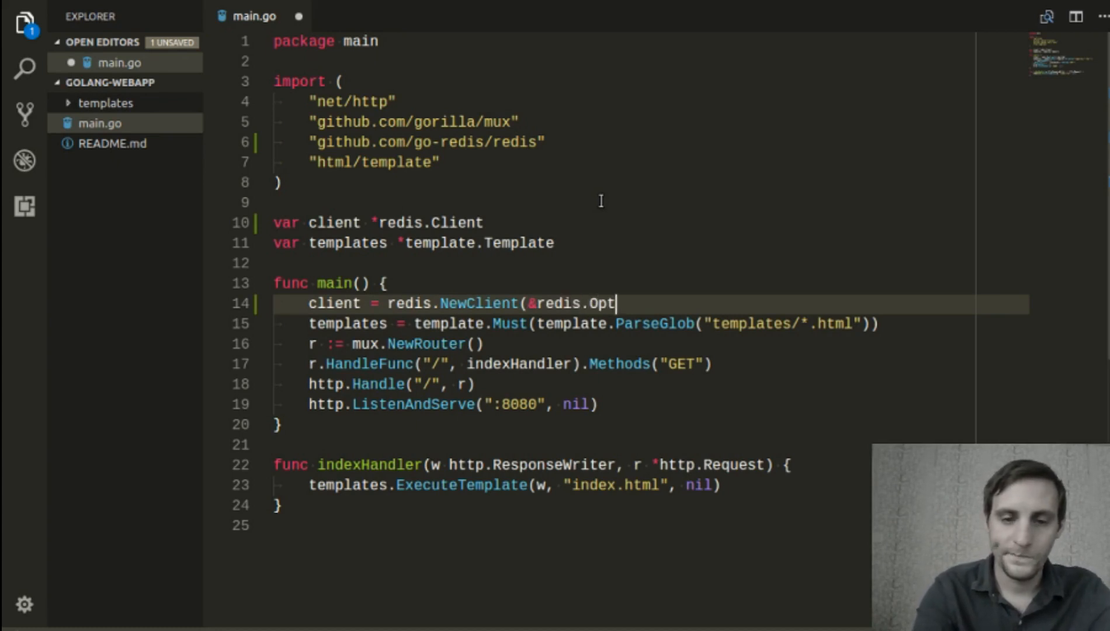
text(ions{)
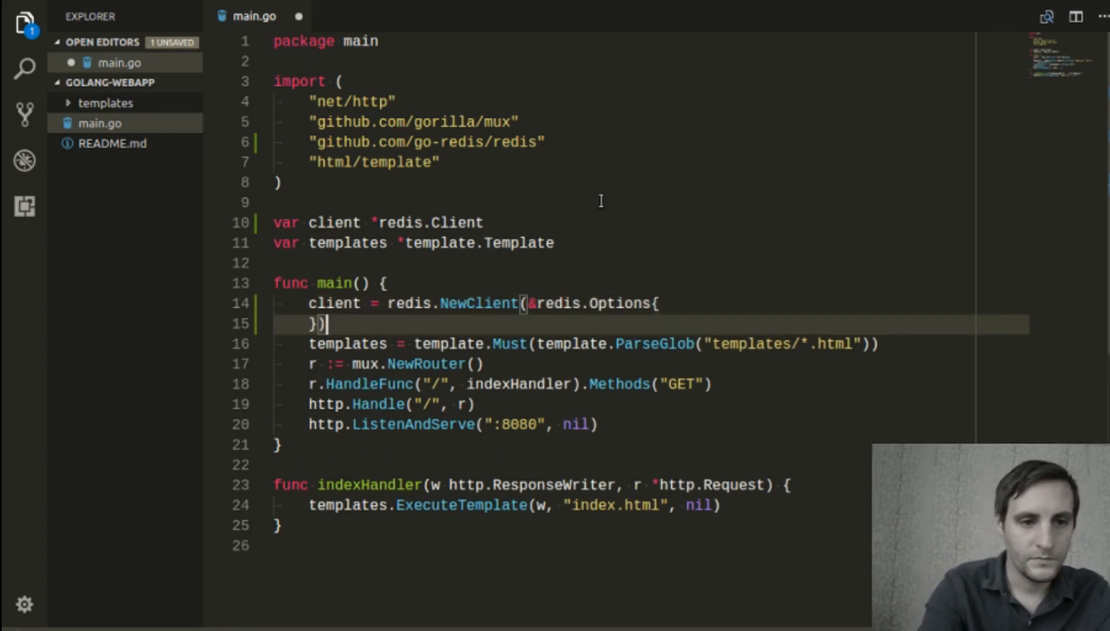
- Set the Redis options Addr to "localhost:6379"
key(Enter)
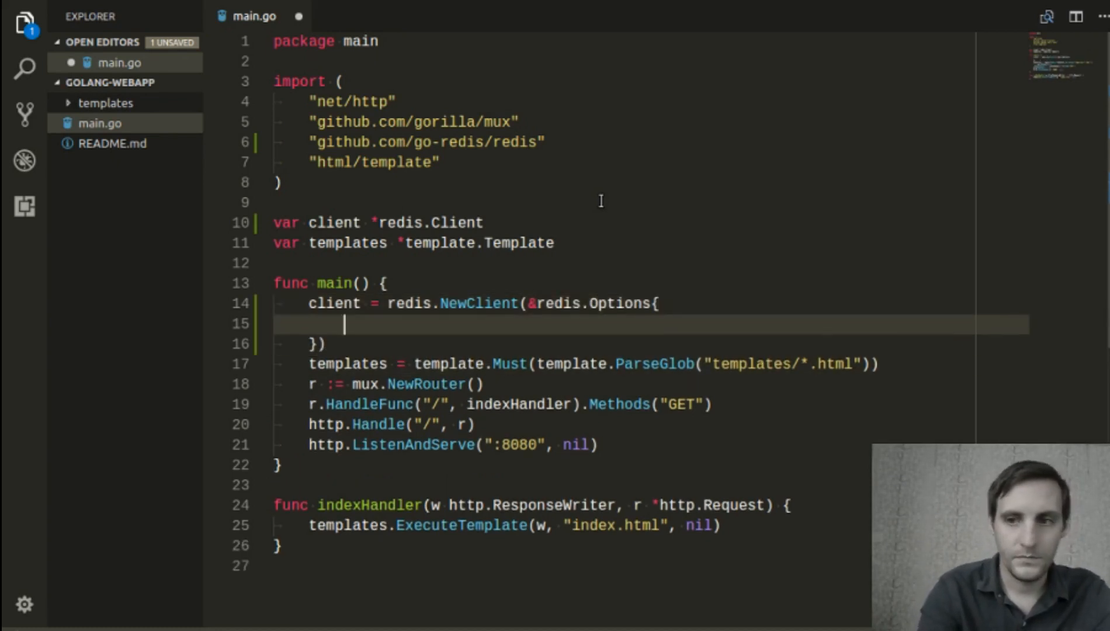
text(Addr:)
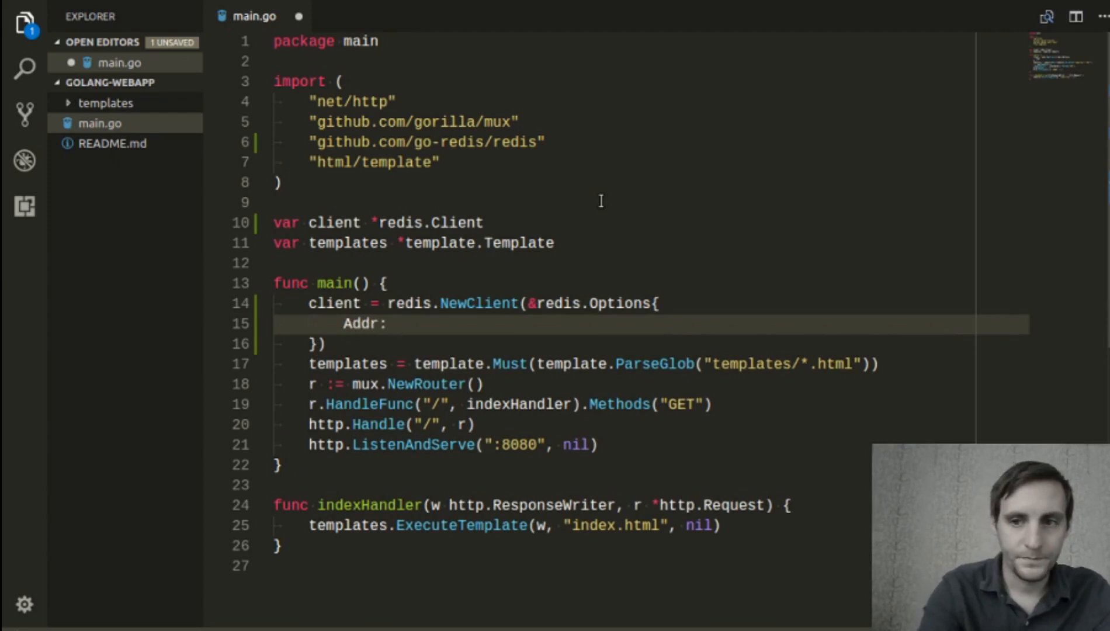
text("localhost)
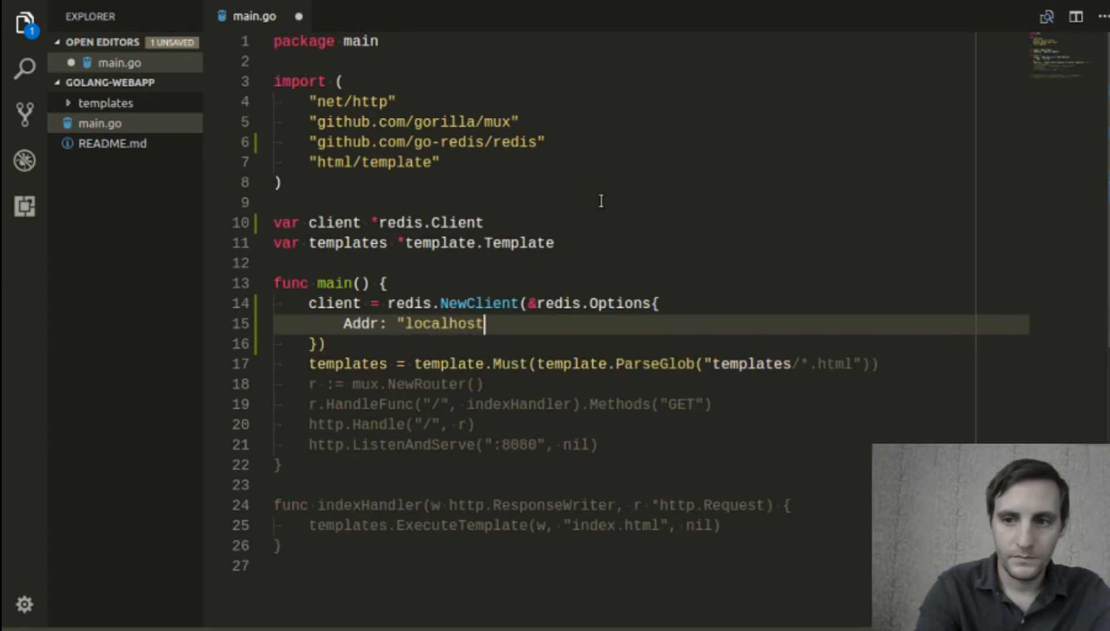
text(:63)
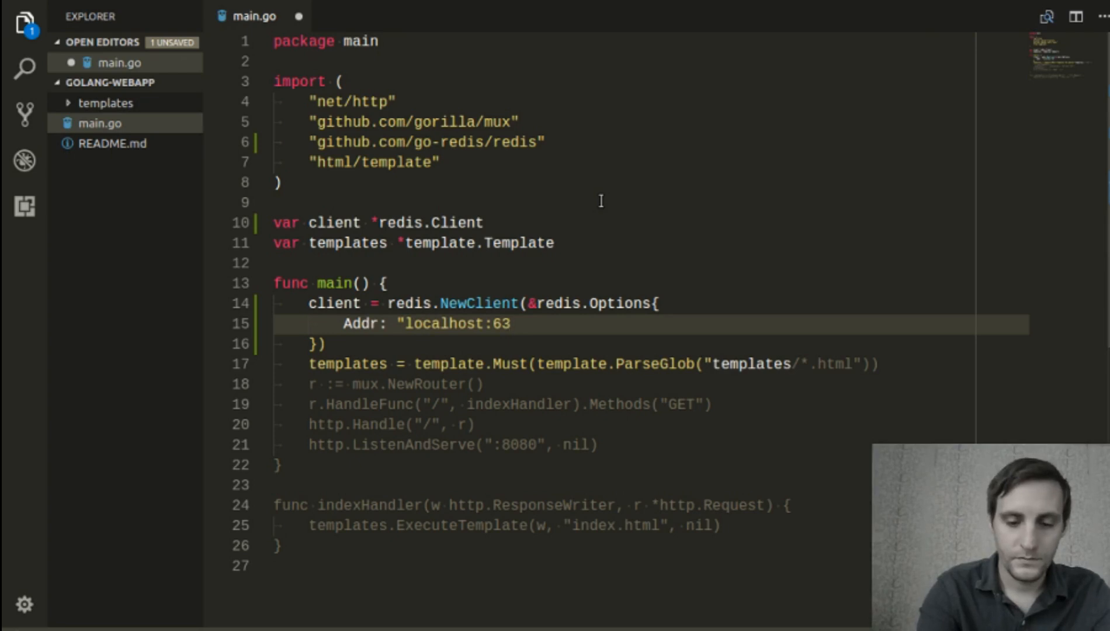
text(79")
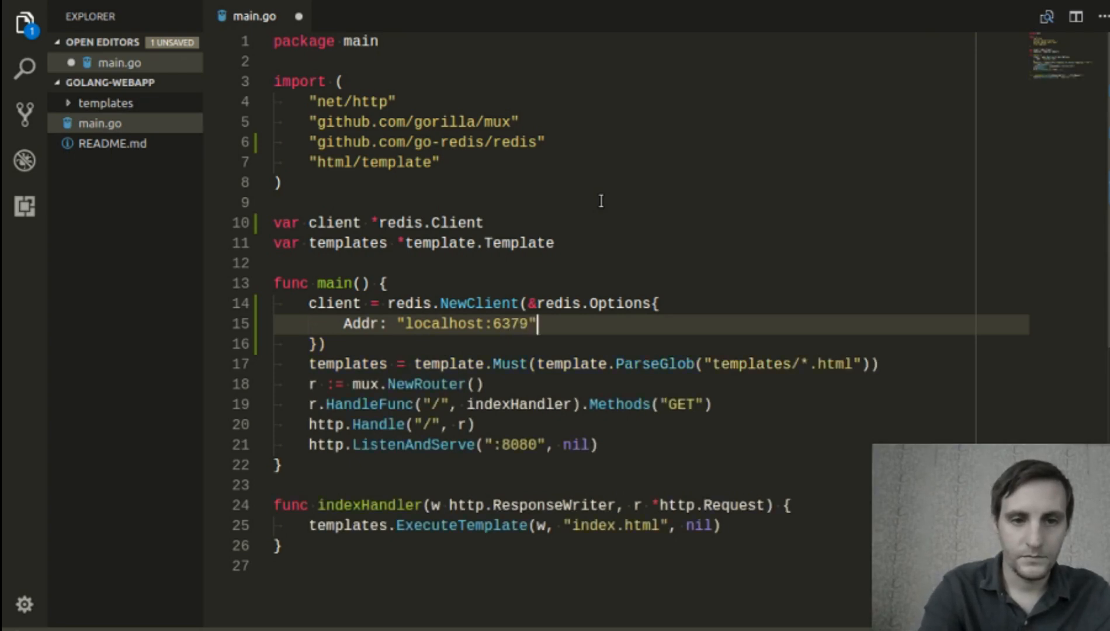
text(,)
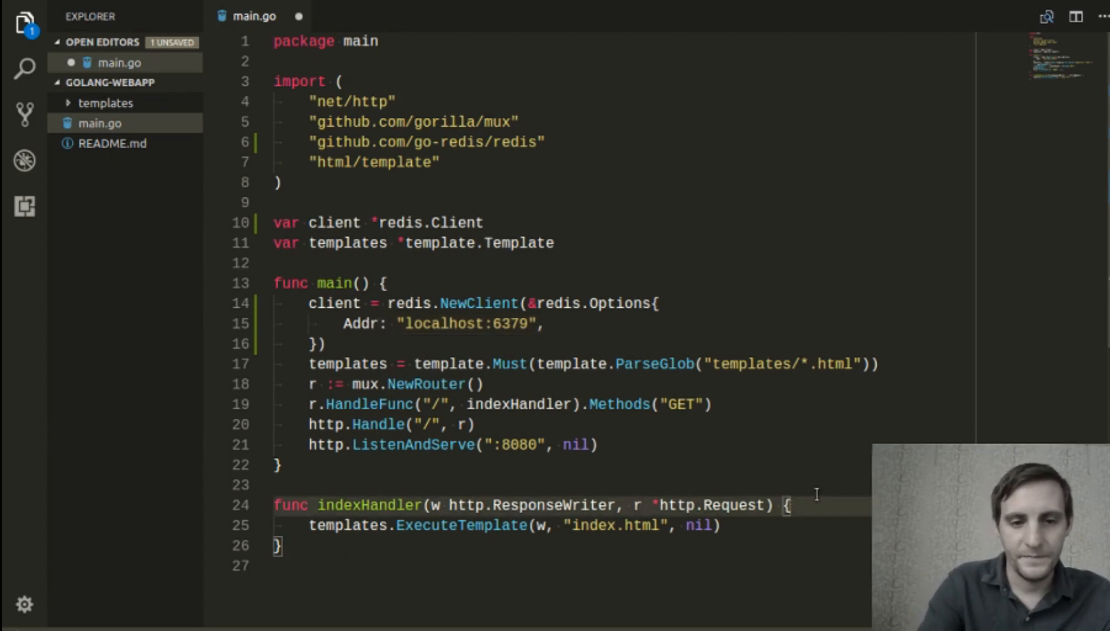
- Fetch comments, err := client.LRange("comments", 0, 10).Result() in indexHandler
text(com)
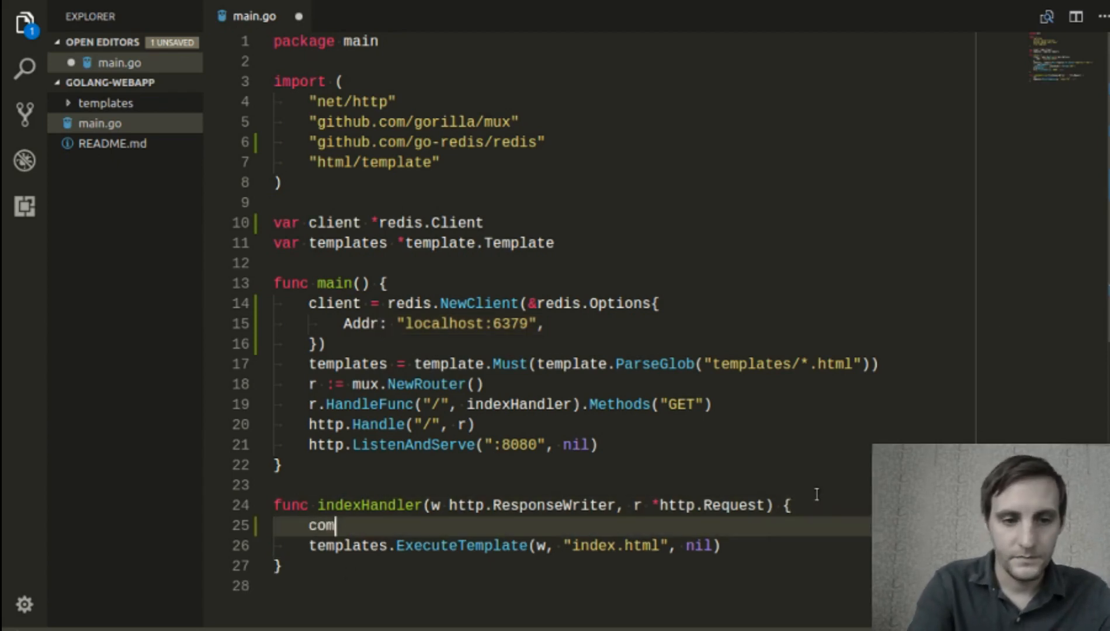
text(ments, err)
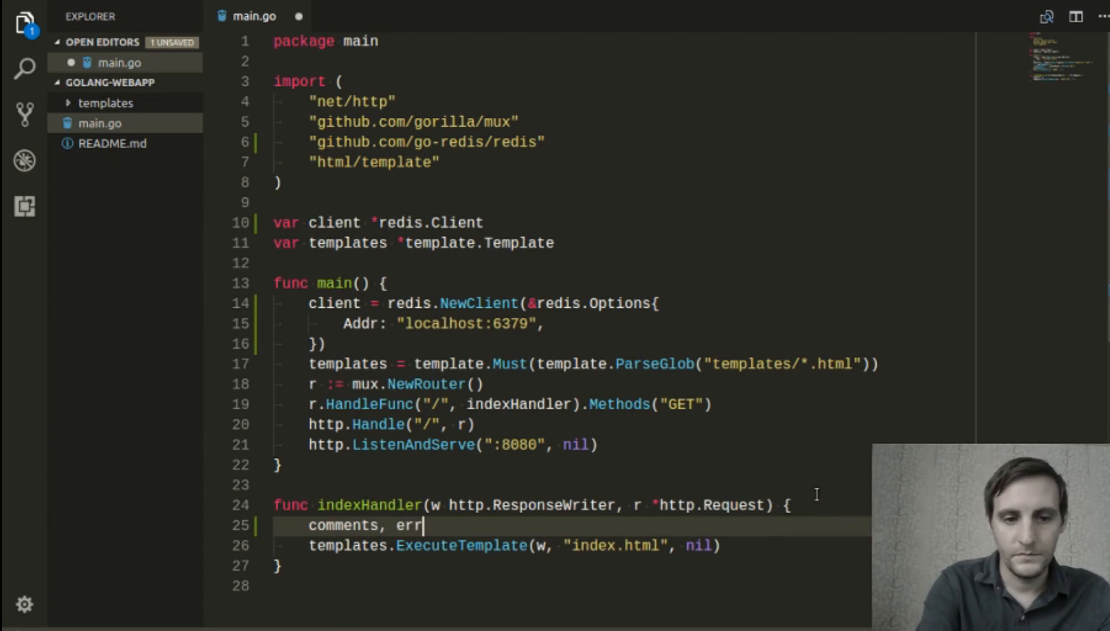
text(:= clie)
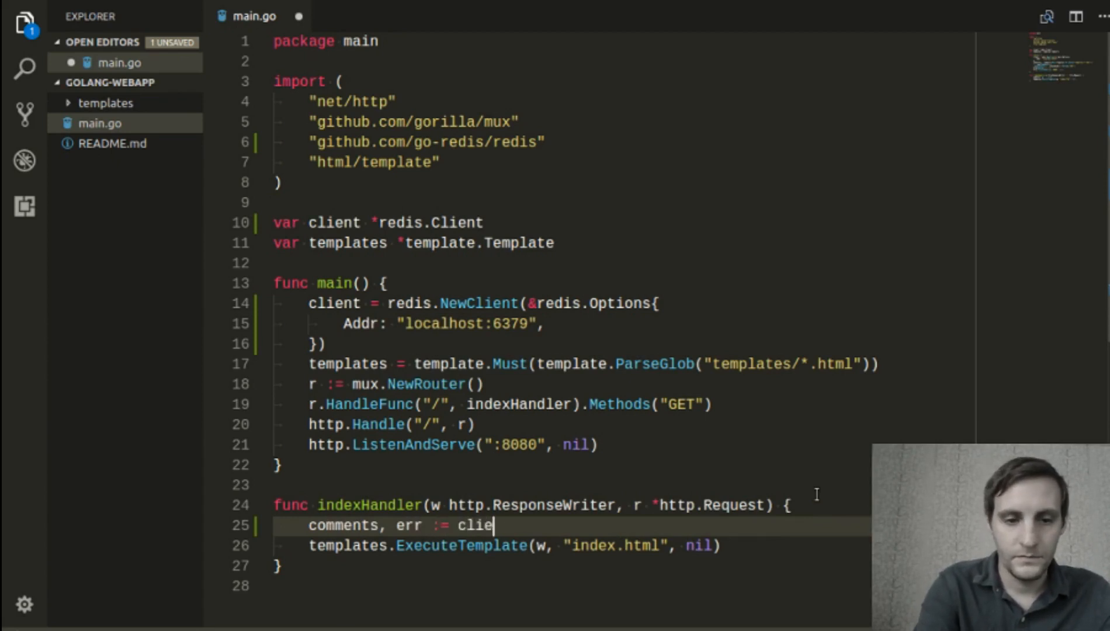
text(nt.LRange)
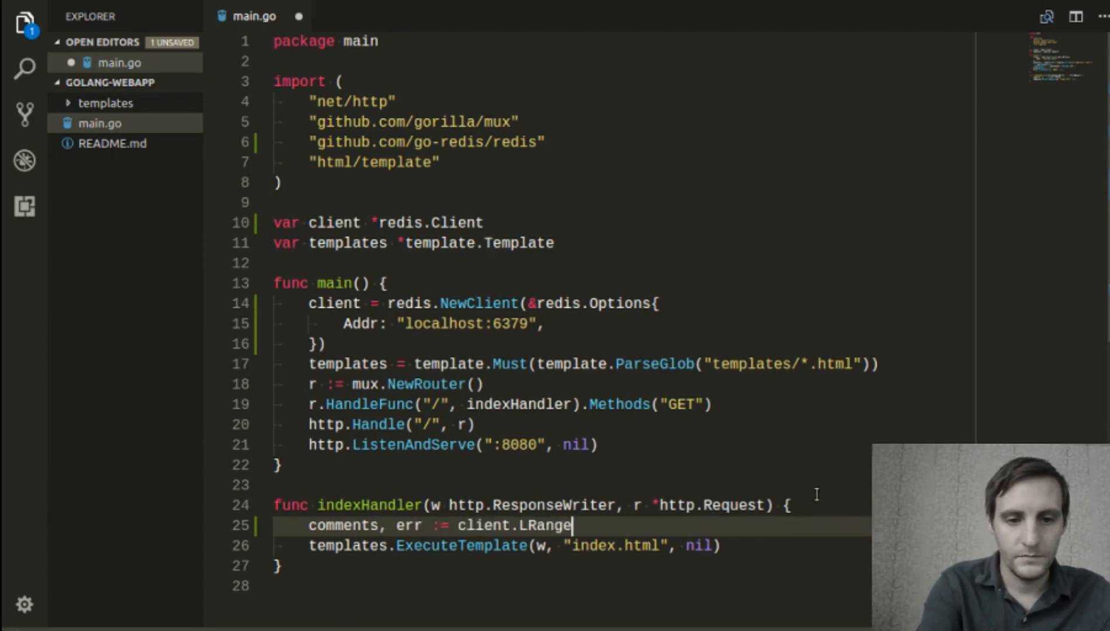
text(("comments)
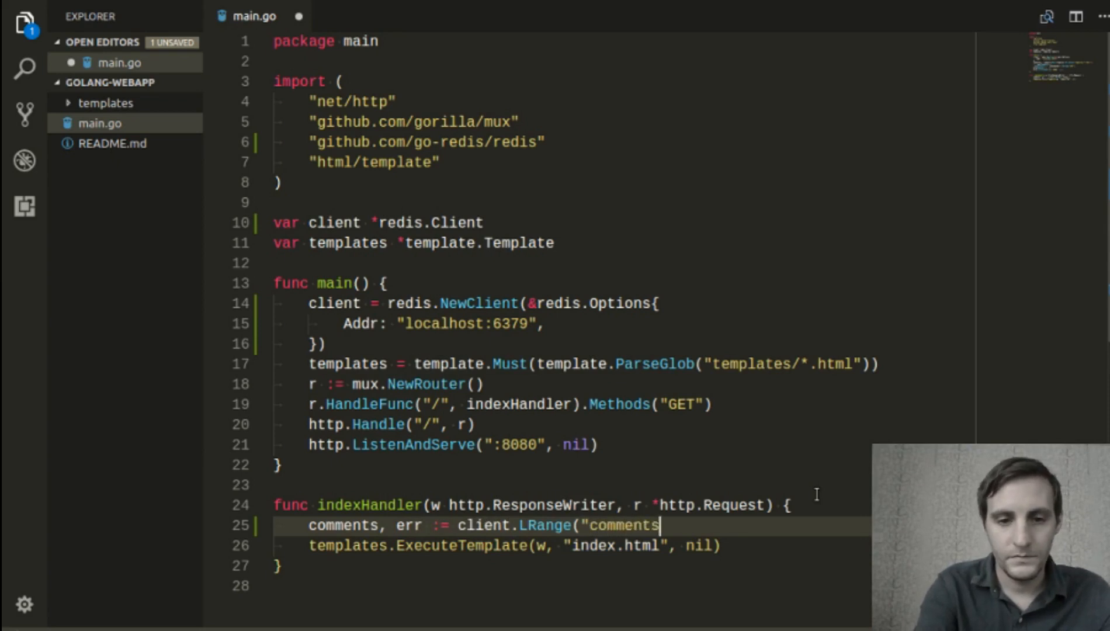
text(", 0,1)
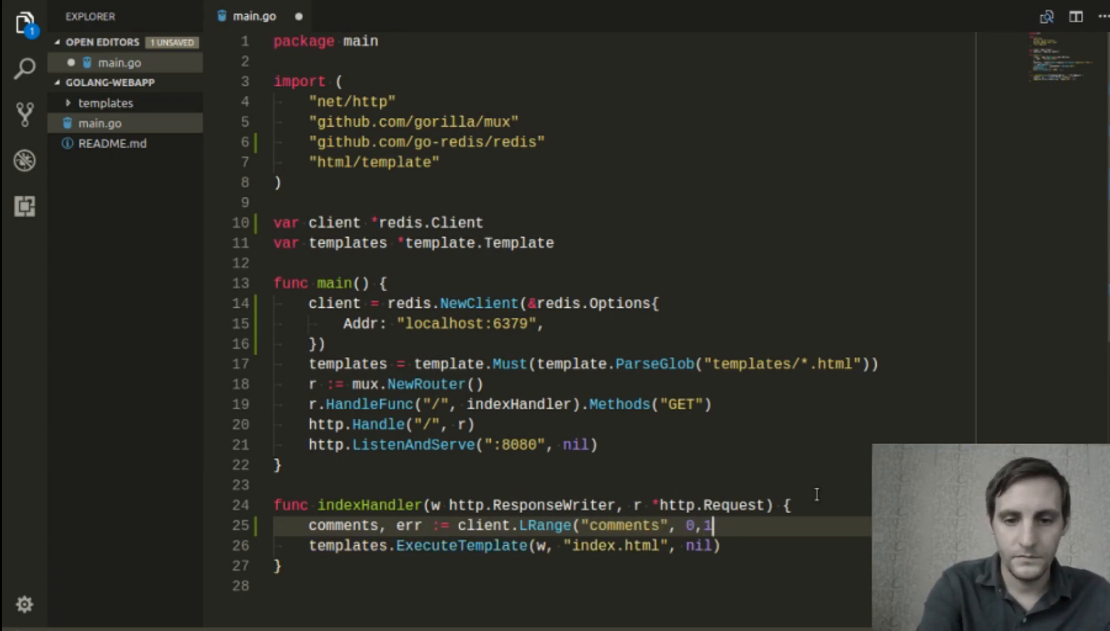
text(10))
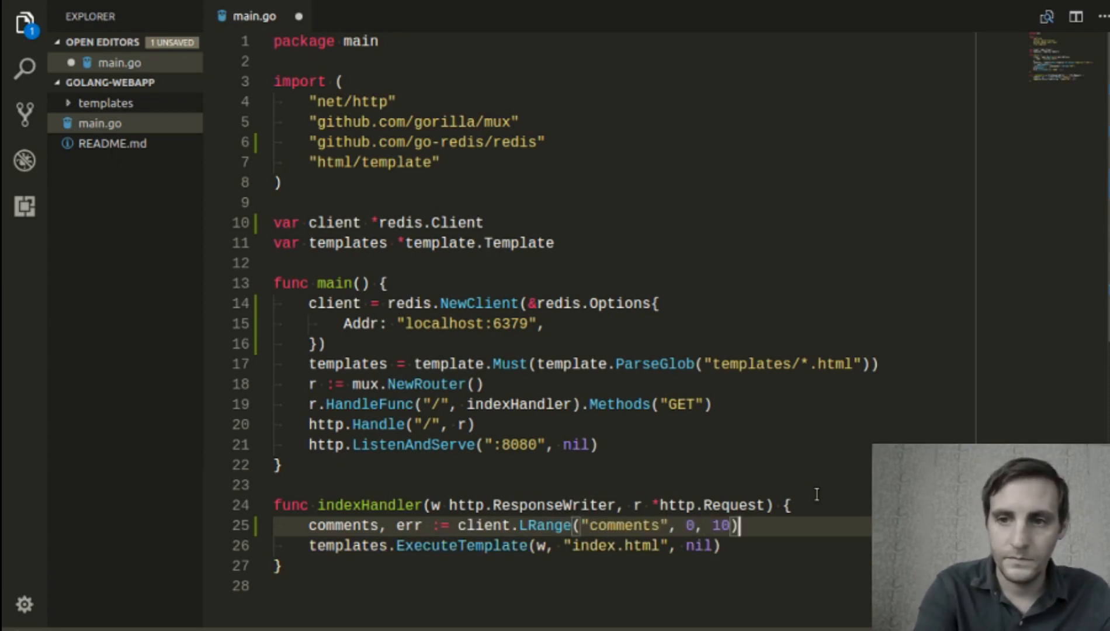
text(.Resul)
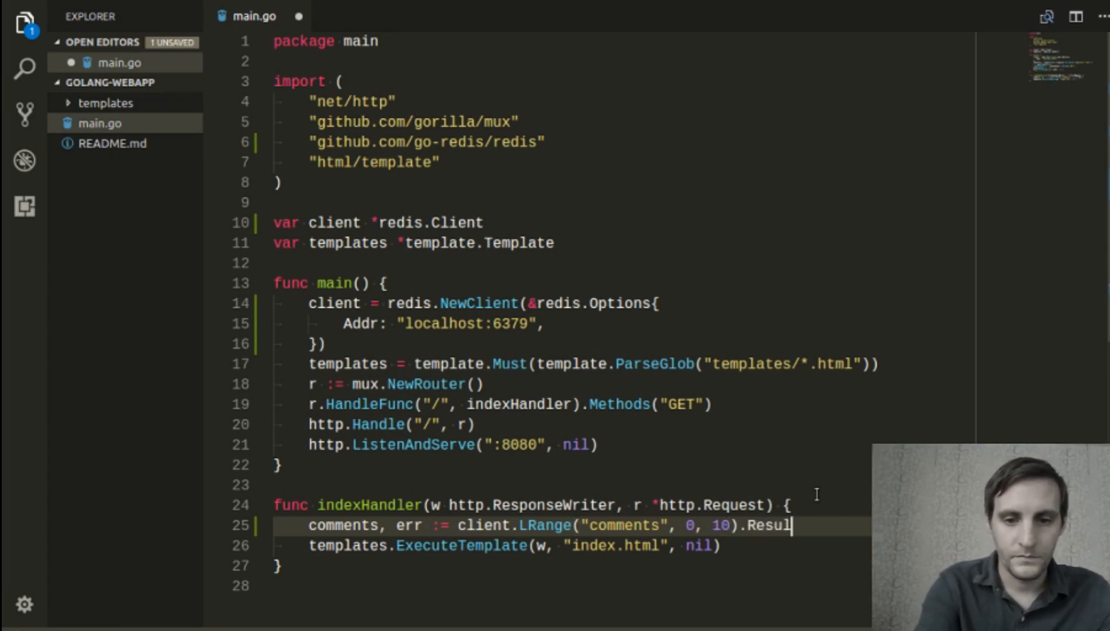
text(())
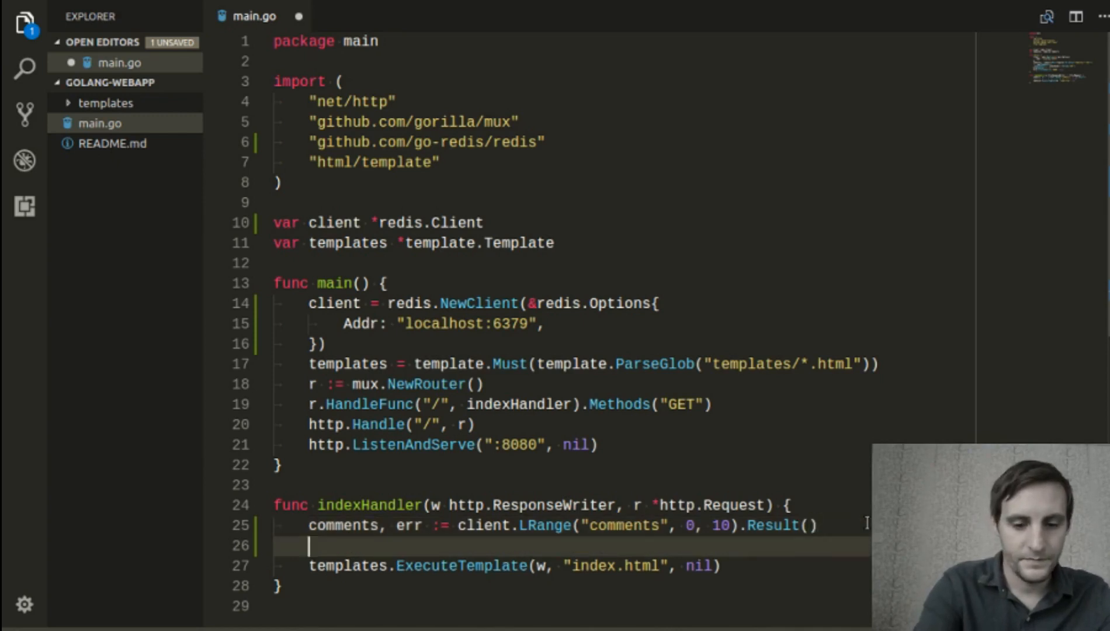
- Return early from indexHandler when err != nil
text(if err !=)
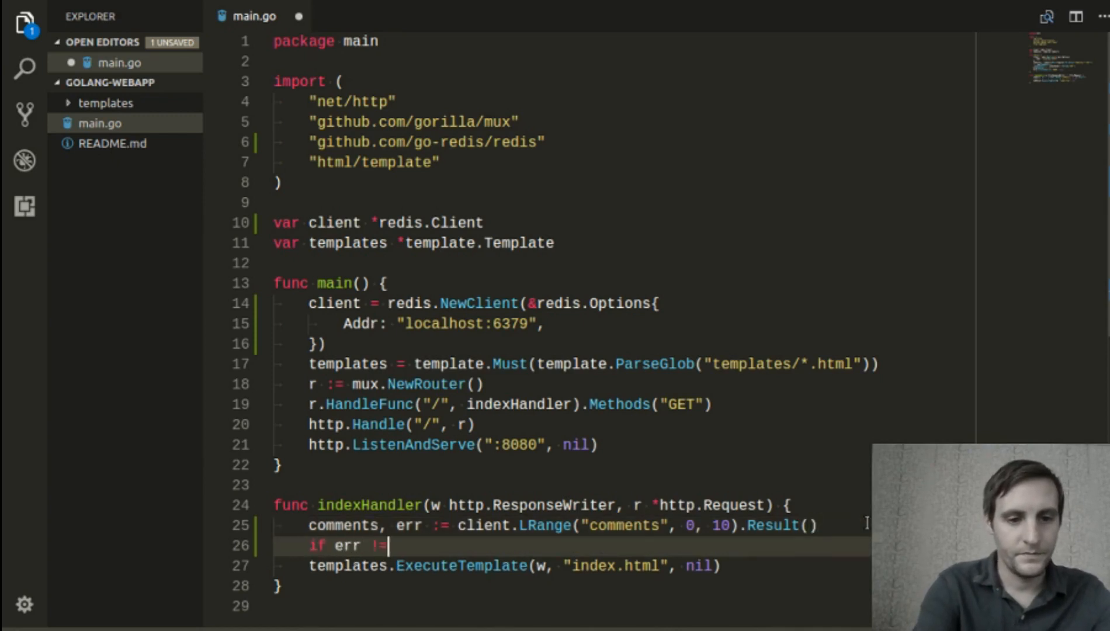
text(nil {)
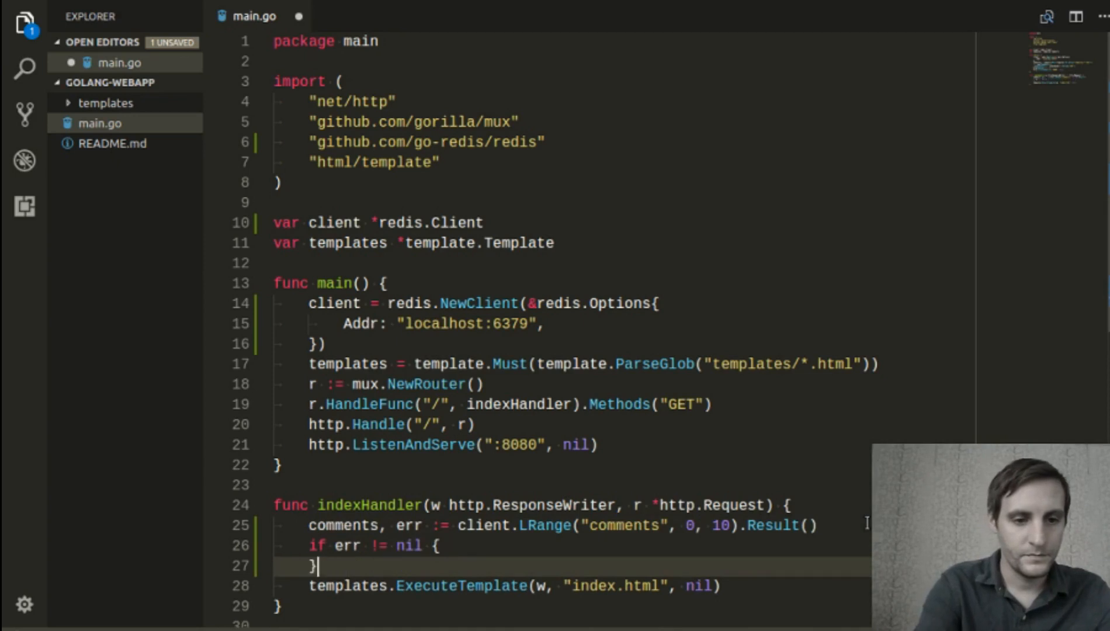
text(retu)
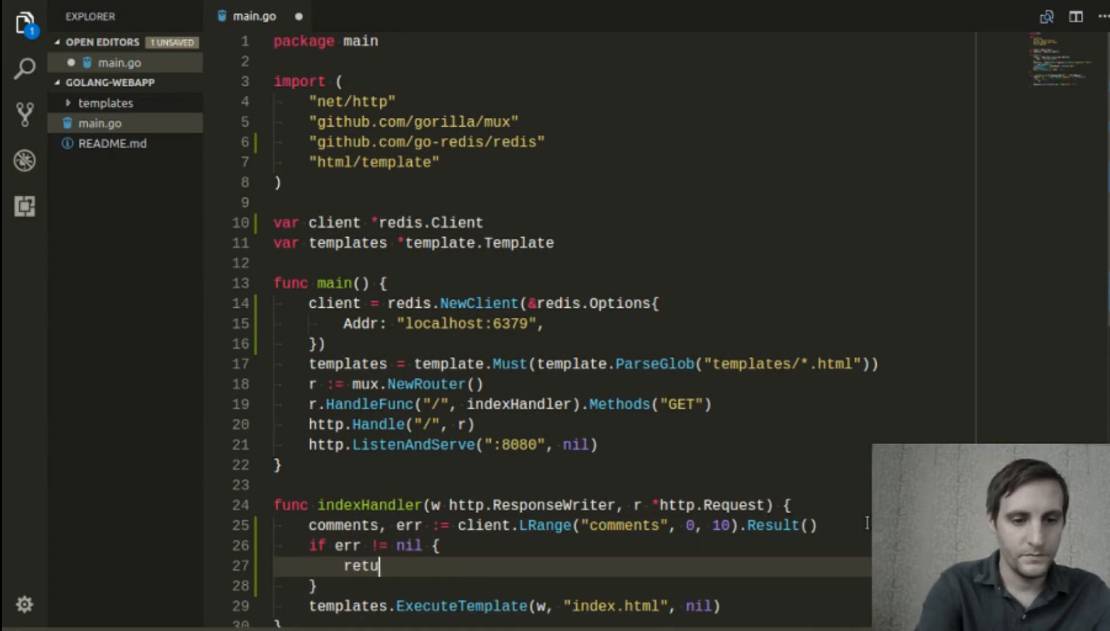
text(rn)
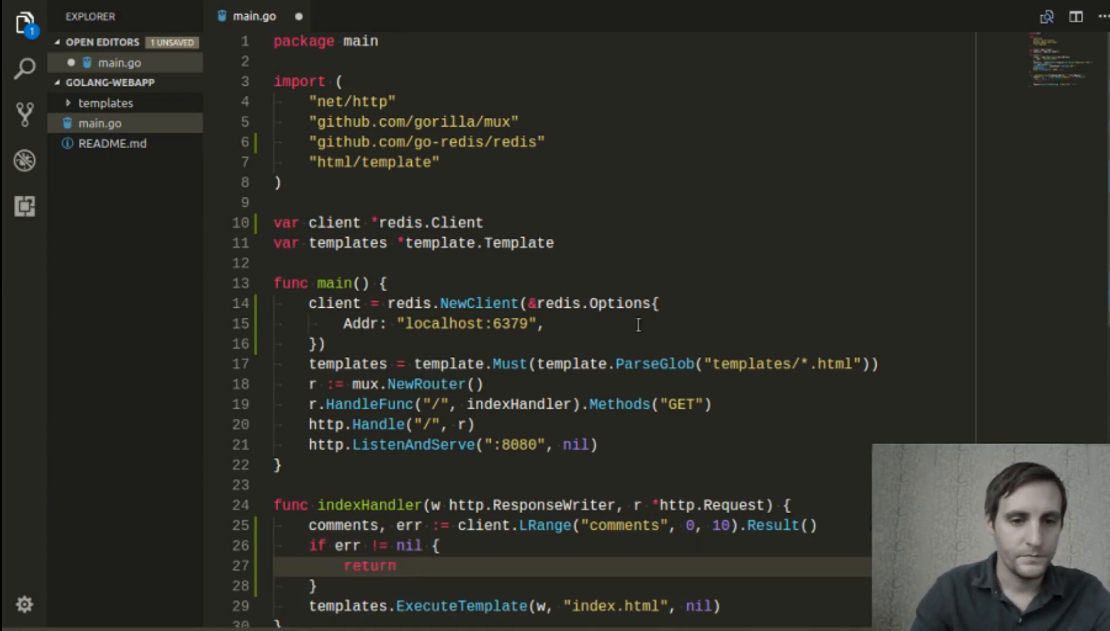
scroll(down, 3)
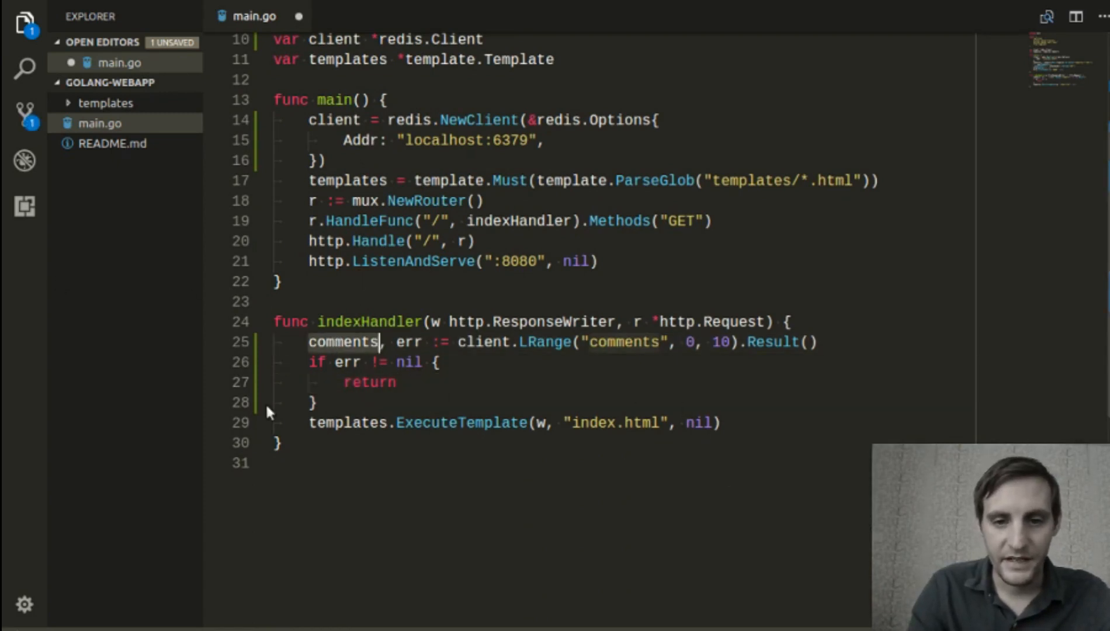
- Pass comments instead of nil to templates.ExecuteTemplate and save main.go
text(c)
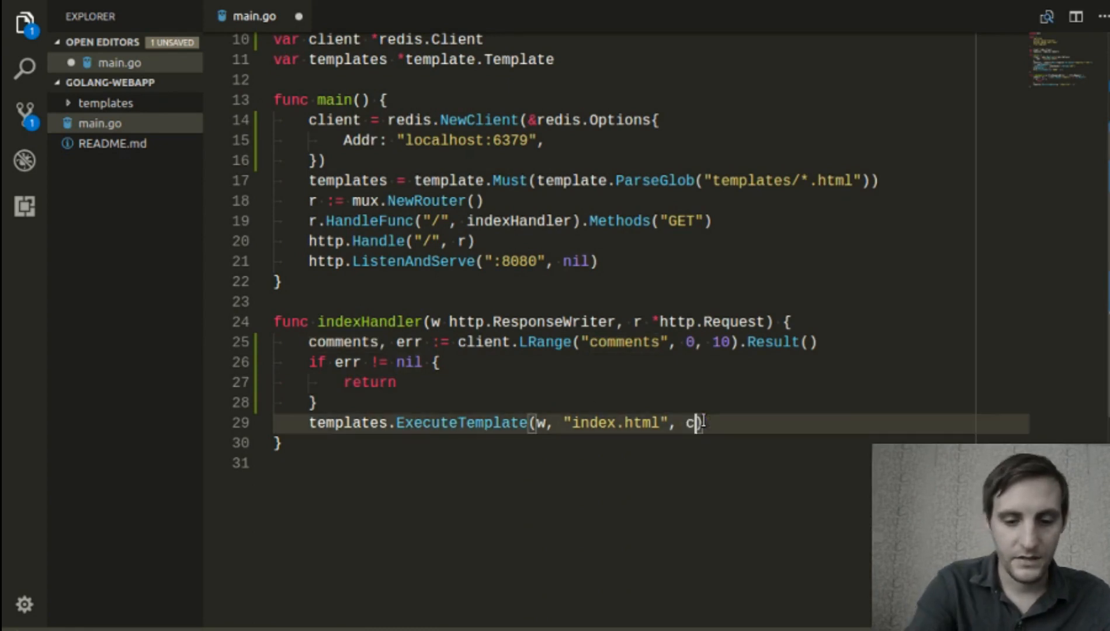
text(omments))
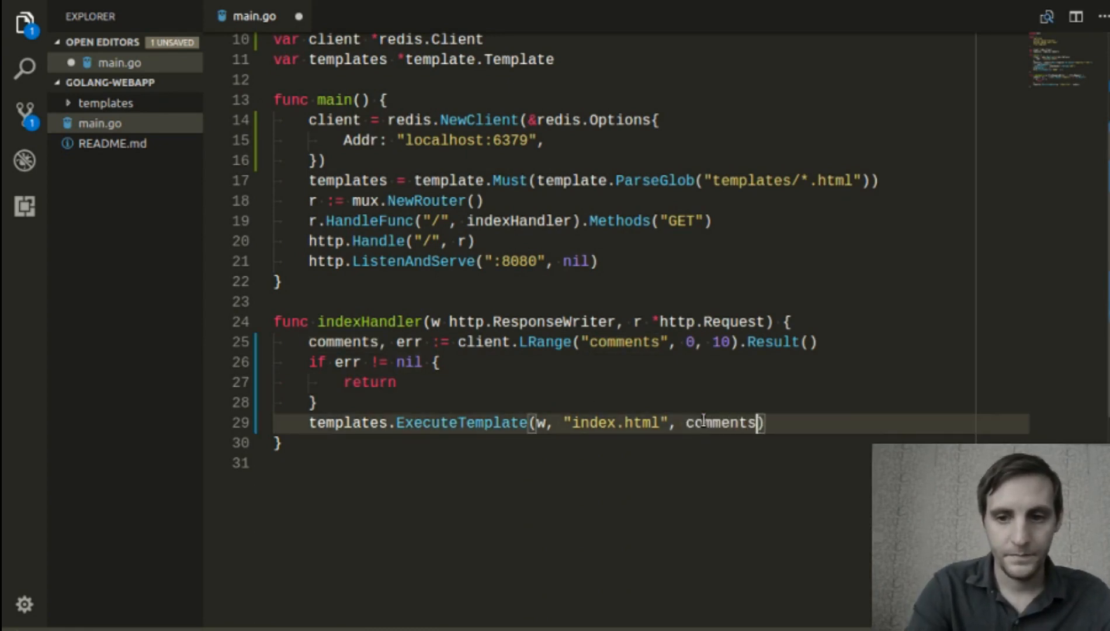
key(ctrl+s)
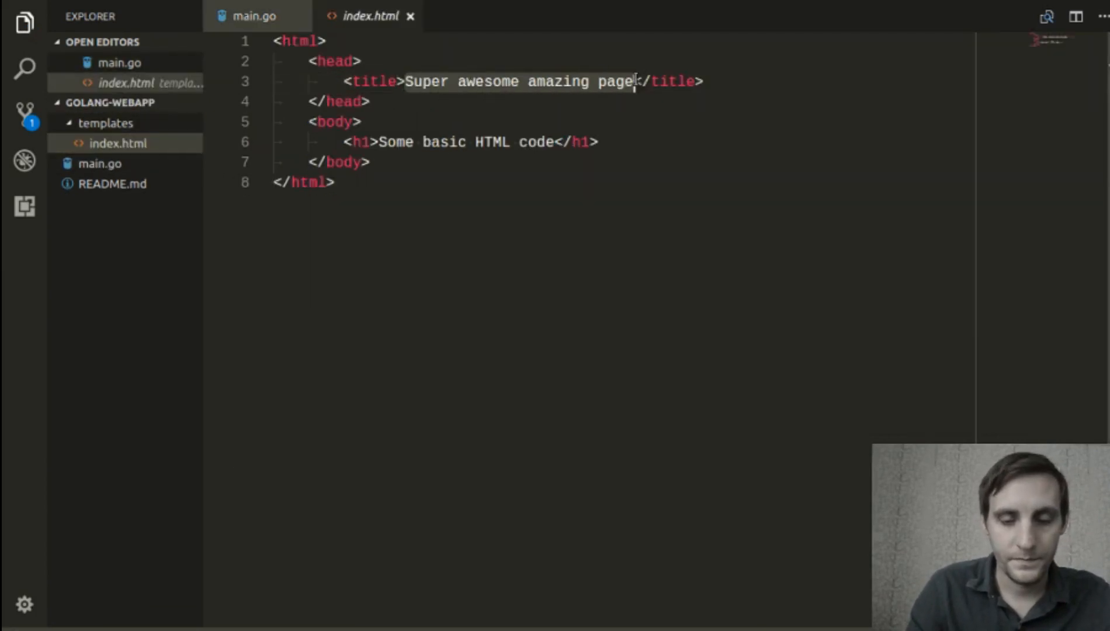
- Change the index.html page heading to Comments
text(Comments</title>)
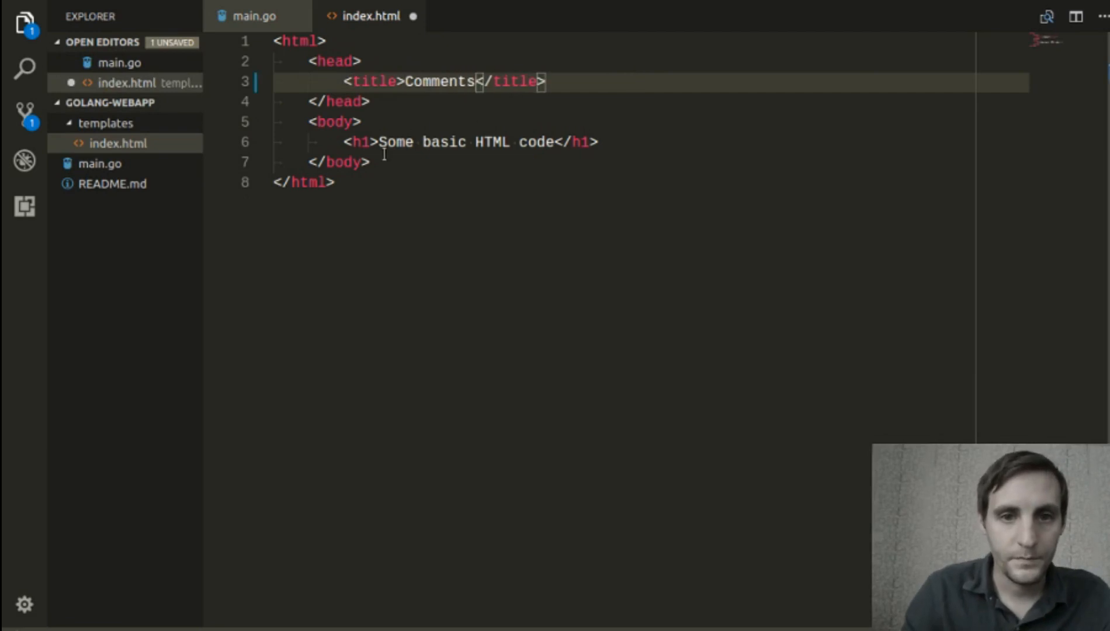
click(557, 142)
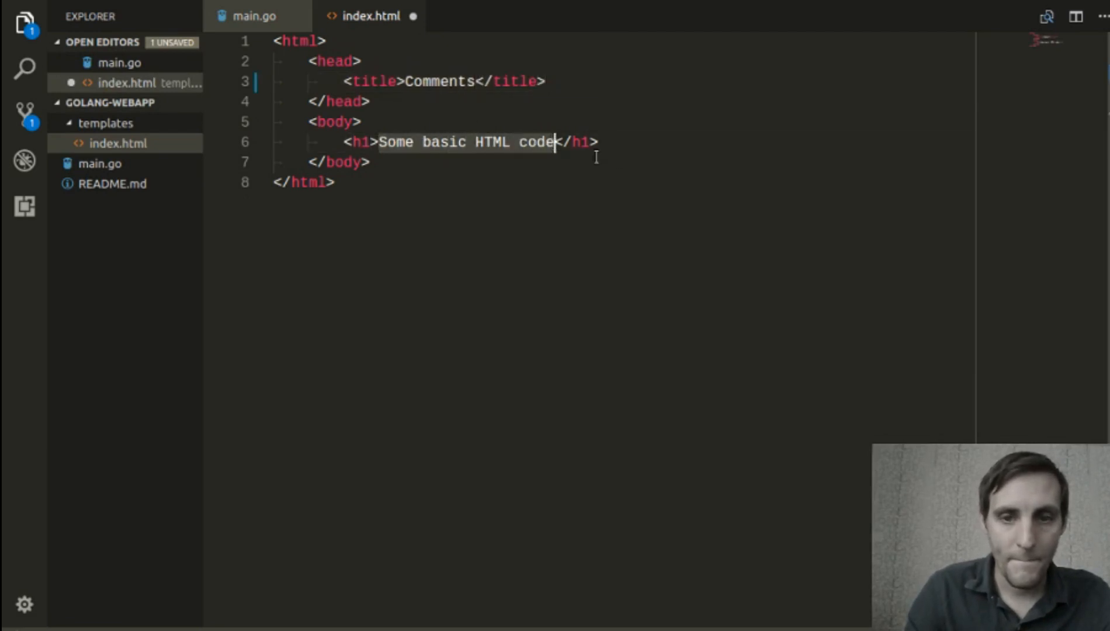
text(Comments</h1>)
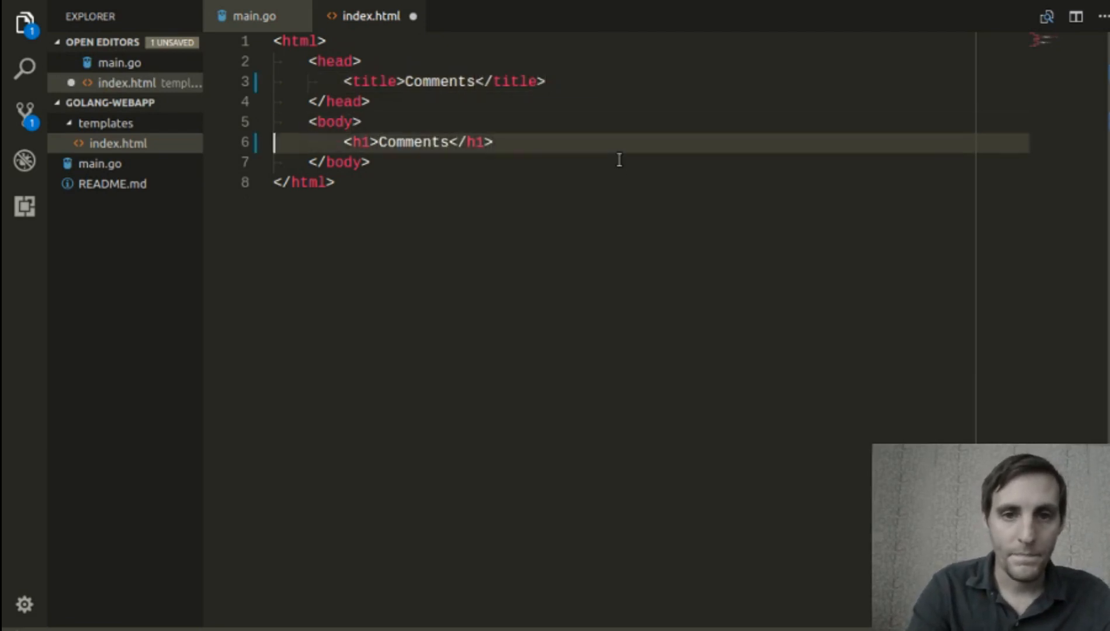
- Loop over the comments with {{ range . }}, a <div>{{ . }}</div> per entry and {{ end }}
text({{)
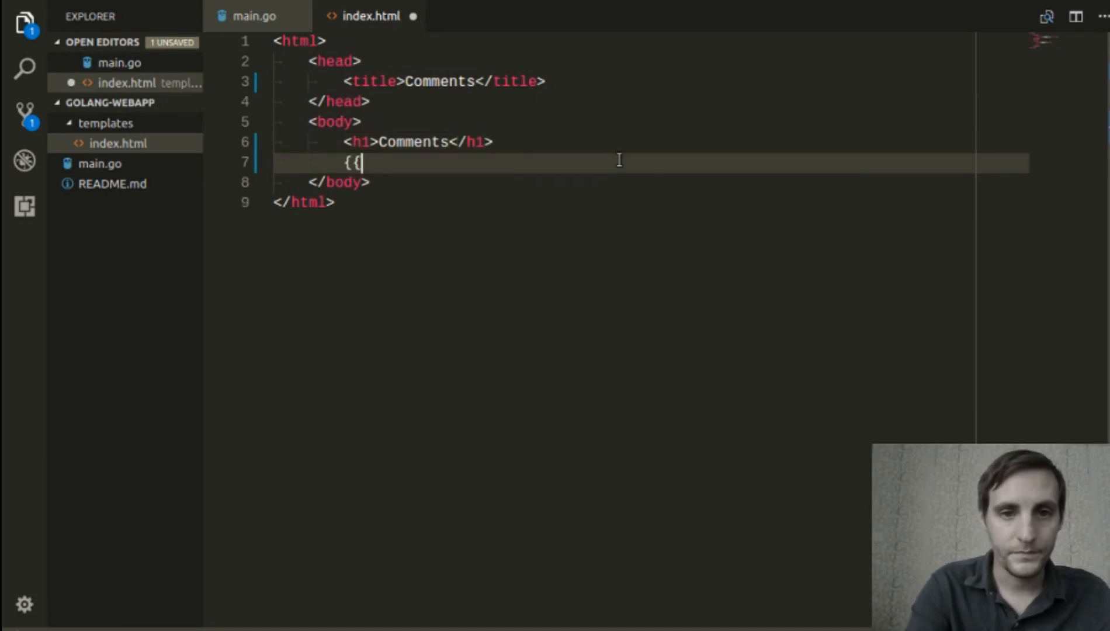
text(range)
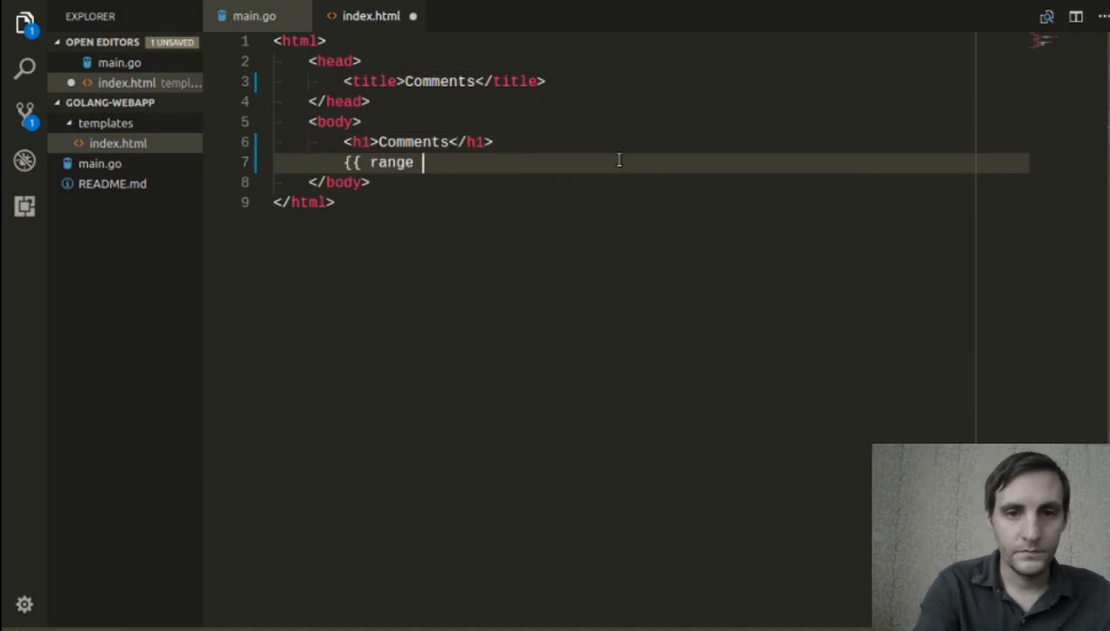
text(. }})
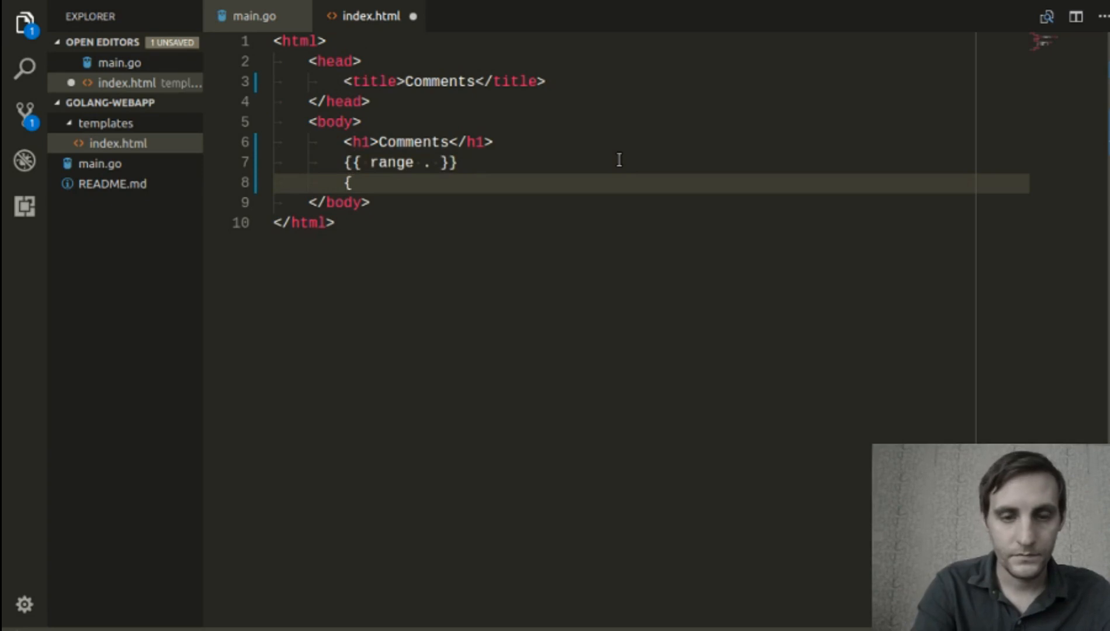
text({ end }})
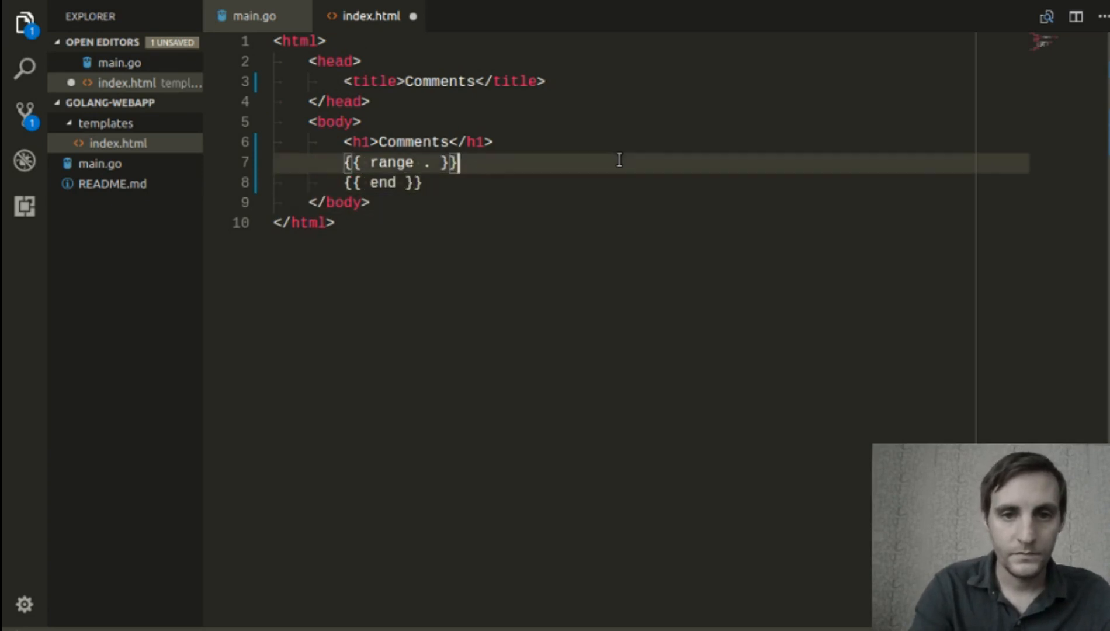
text(<div>{{ . }}</div>)
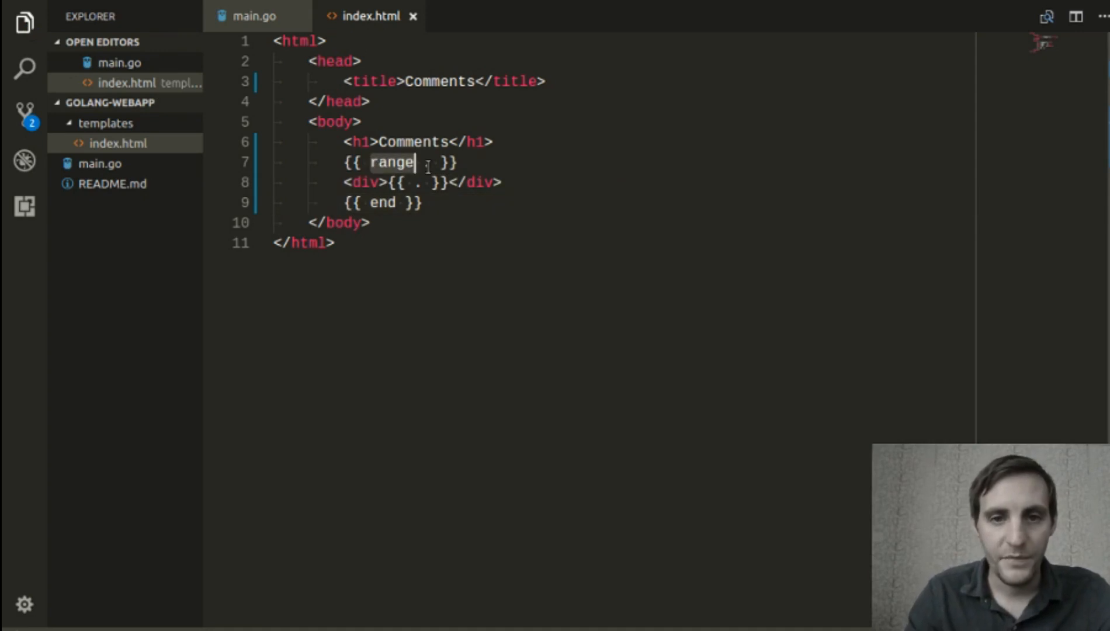
text(.)
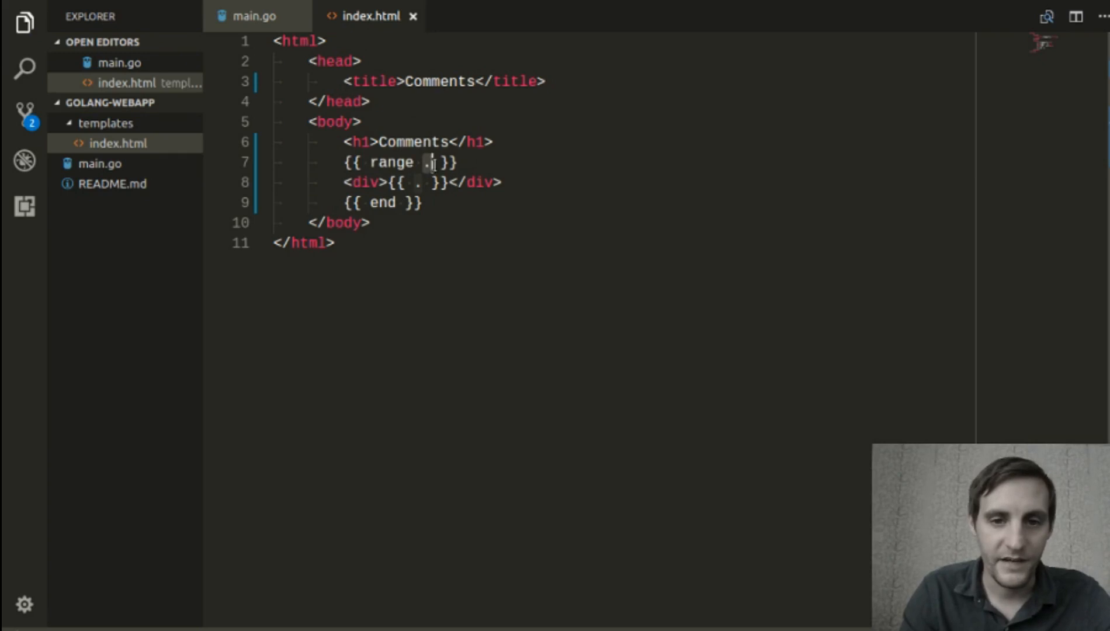
click(354, 183)
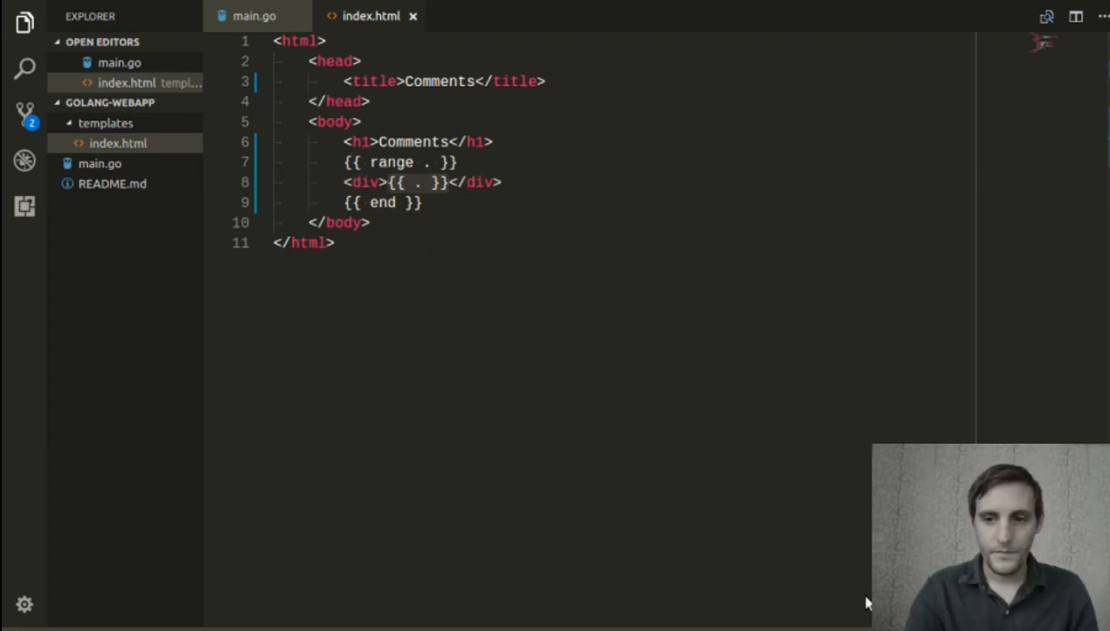
mouse_move(475, 72)
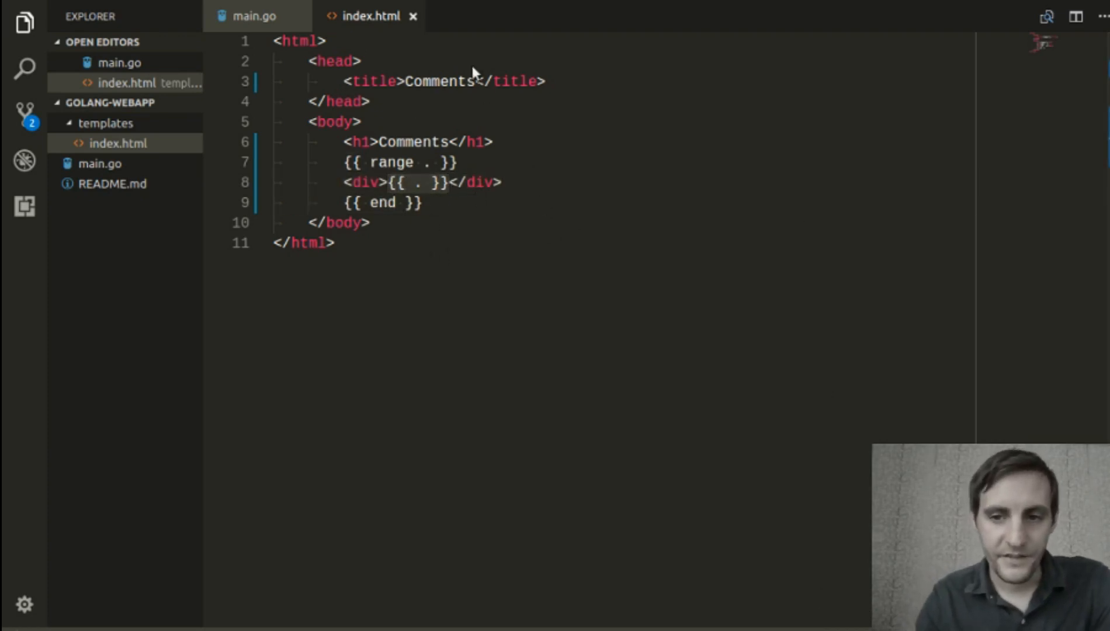
mouse_move(643, 256)
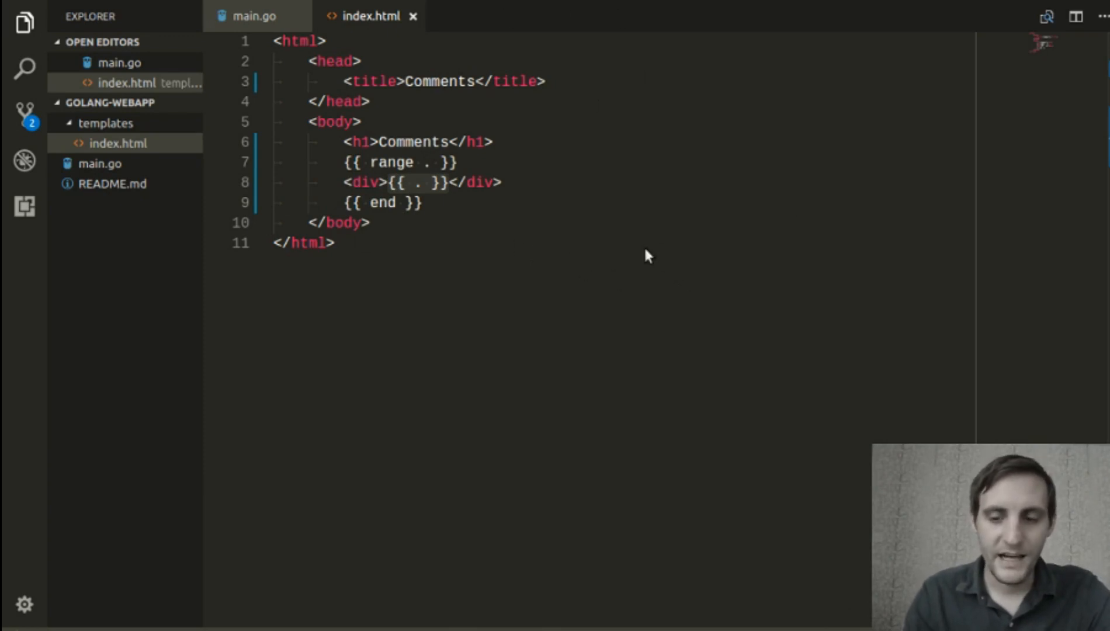
mouse_move(467, 127)
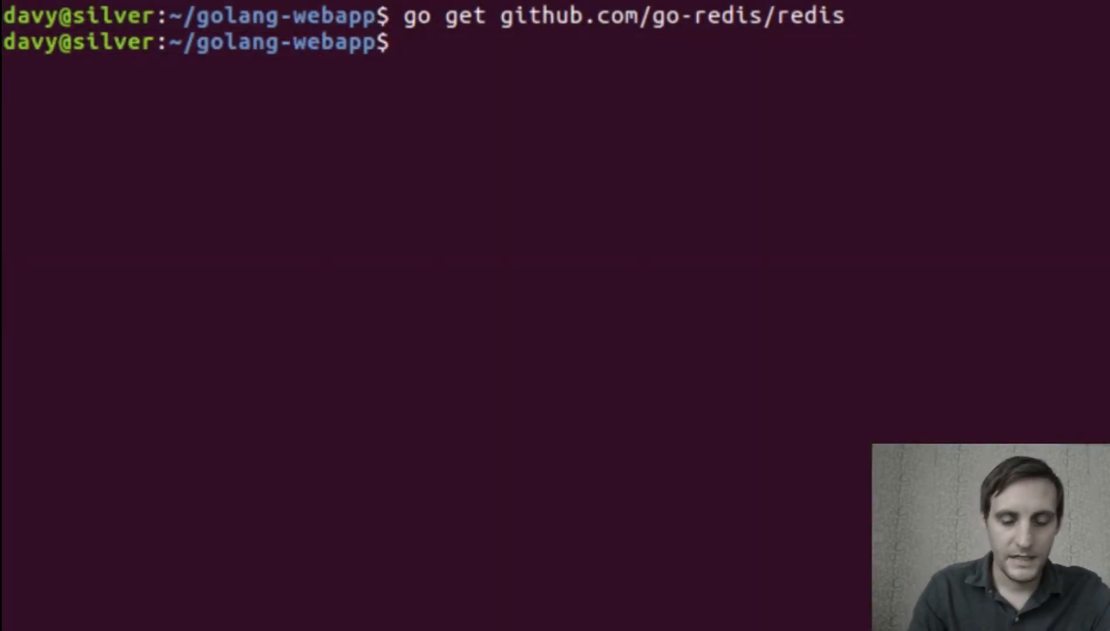
- In redis-cli, lpush hello, world, testing and 1 2 3 onto the comments list
text(redis-cli)
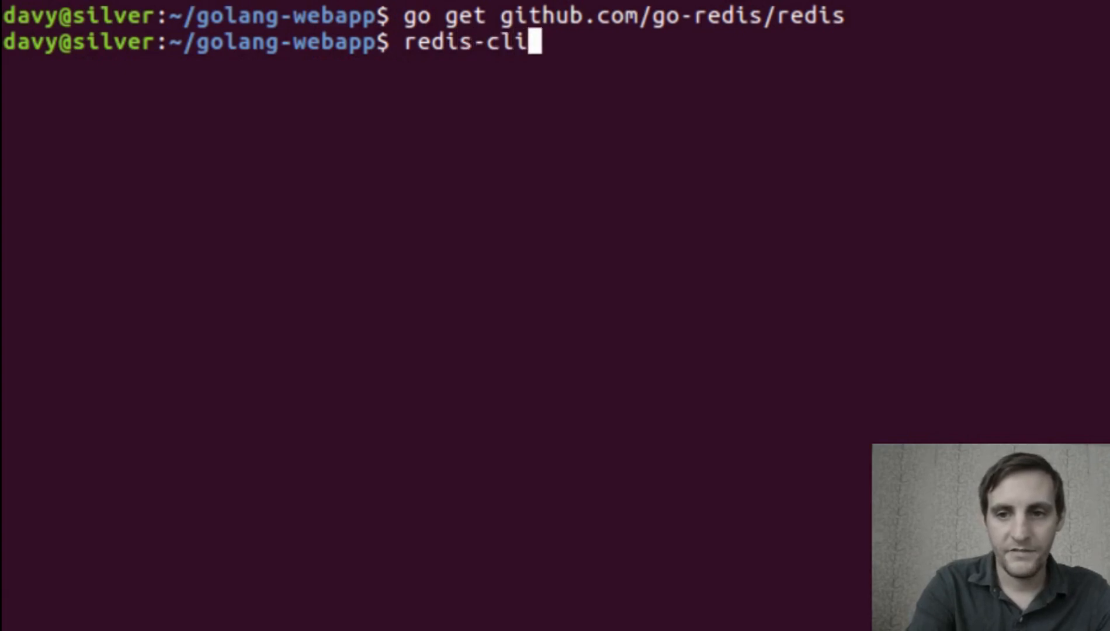
key(Return)
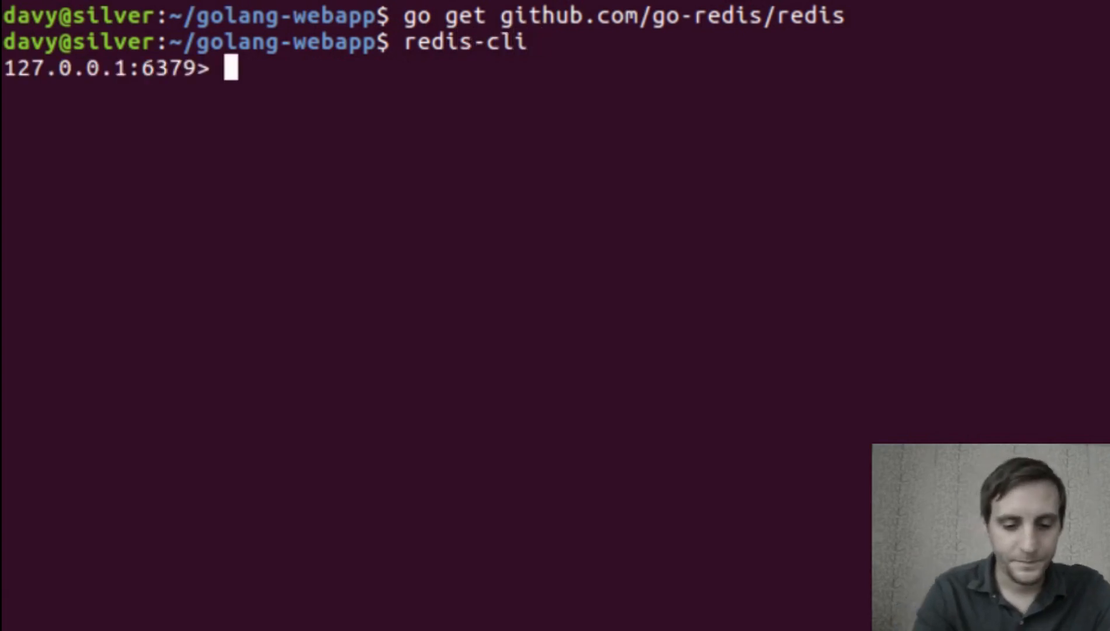
text(l)
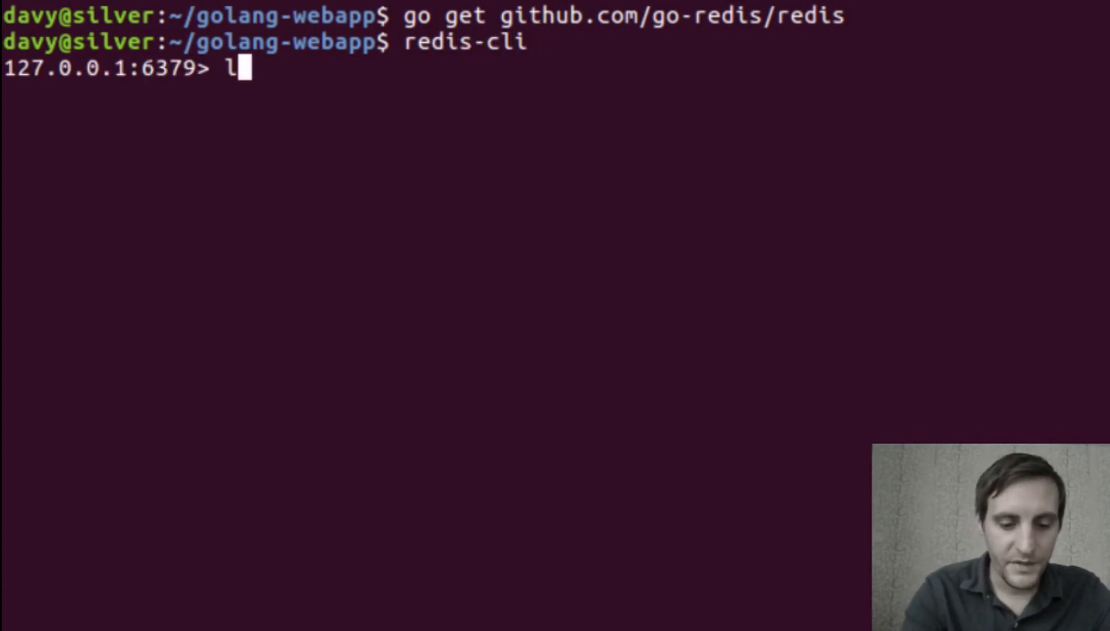
text(push)
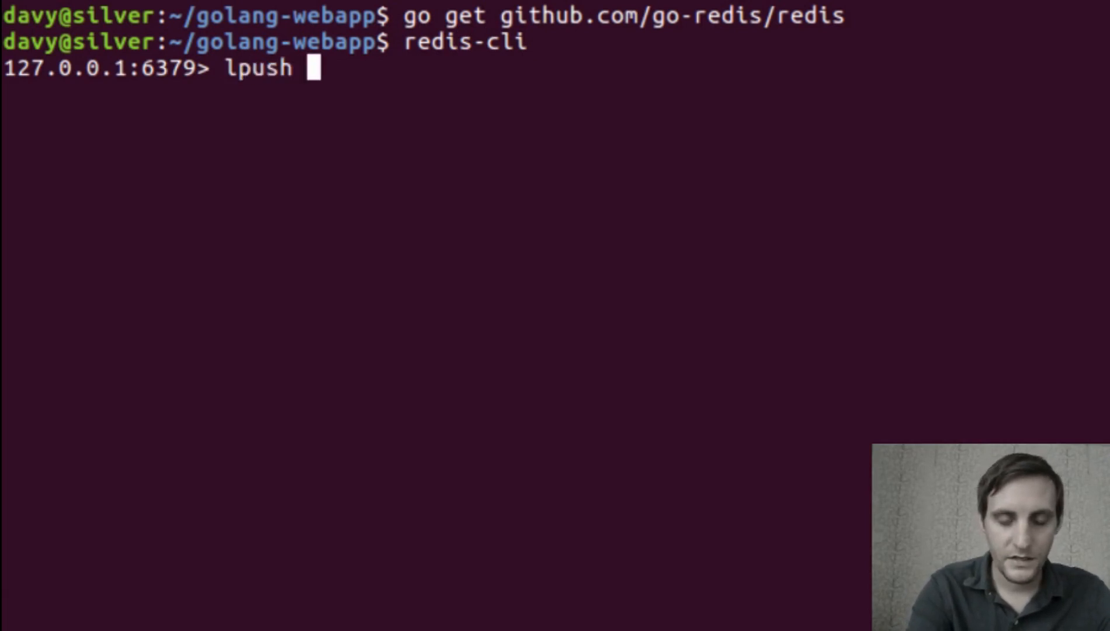
text(comments)
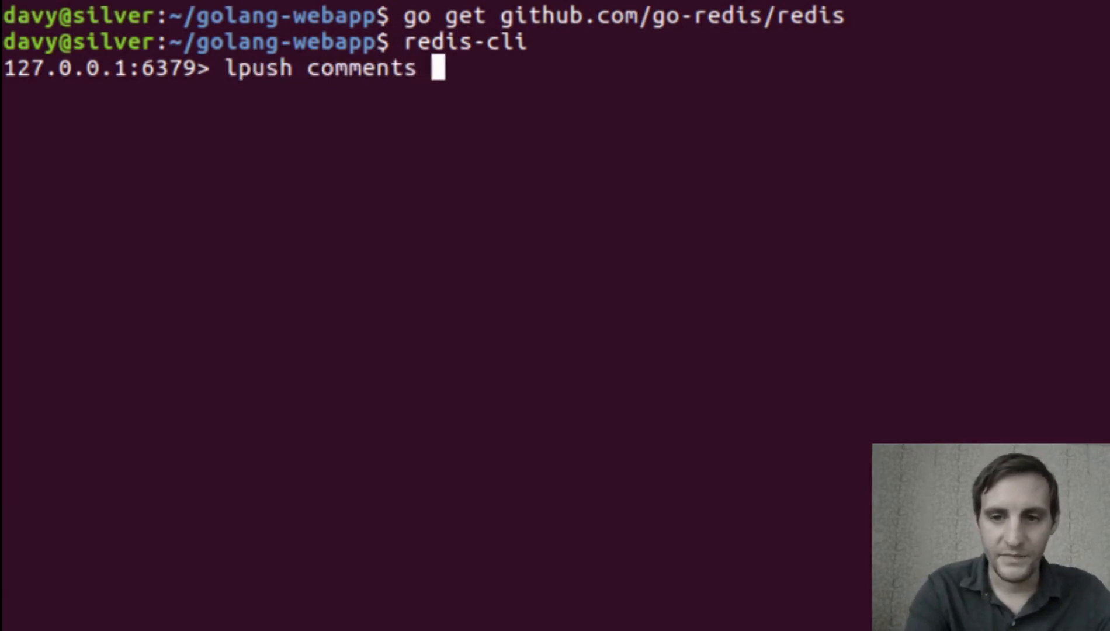
text("hello)
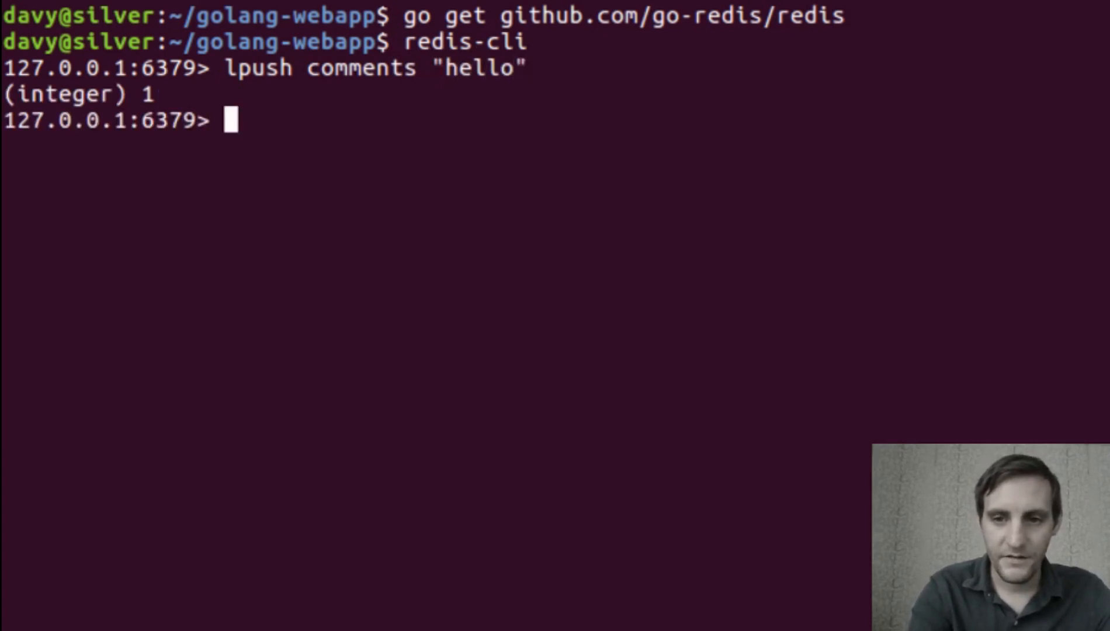
text(lpush comments "he")
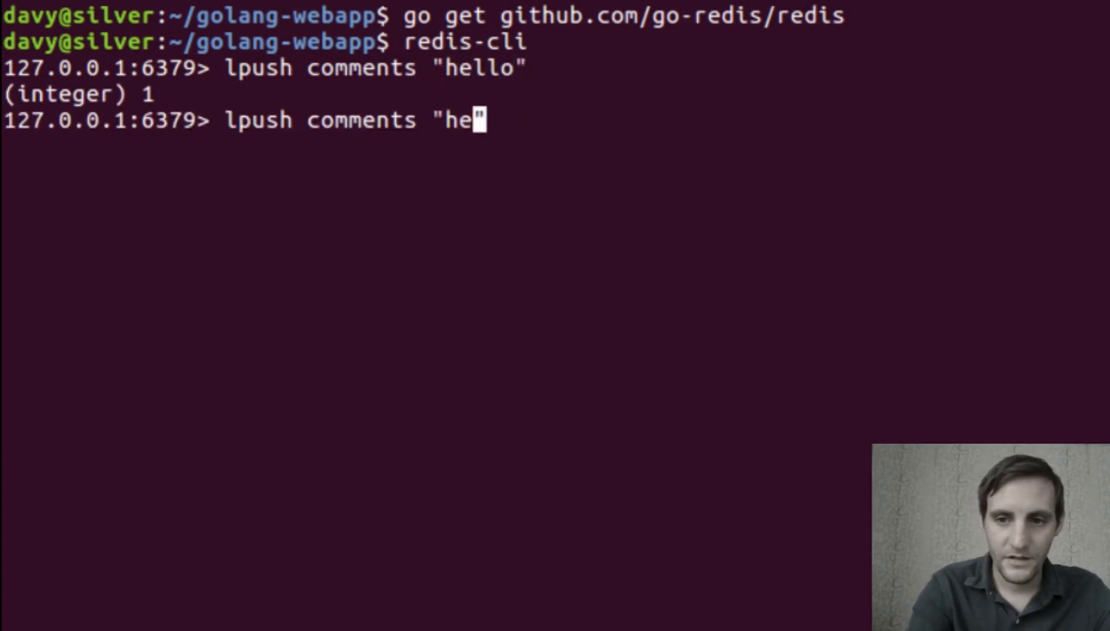
key(Return)
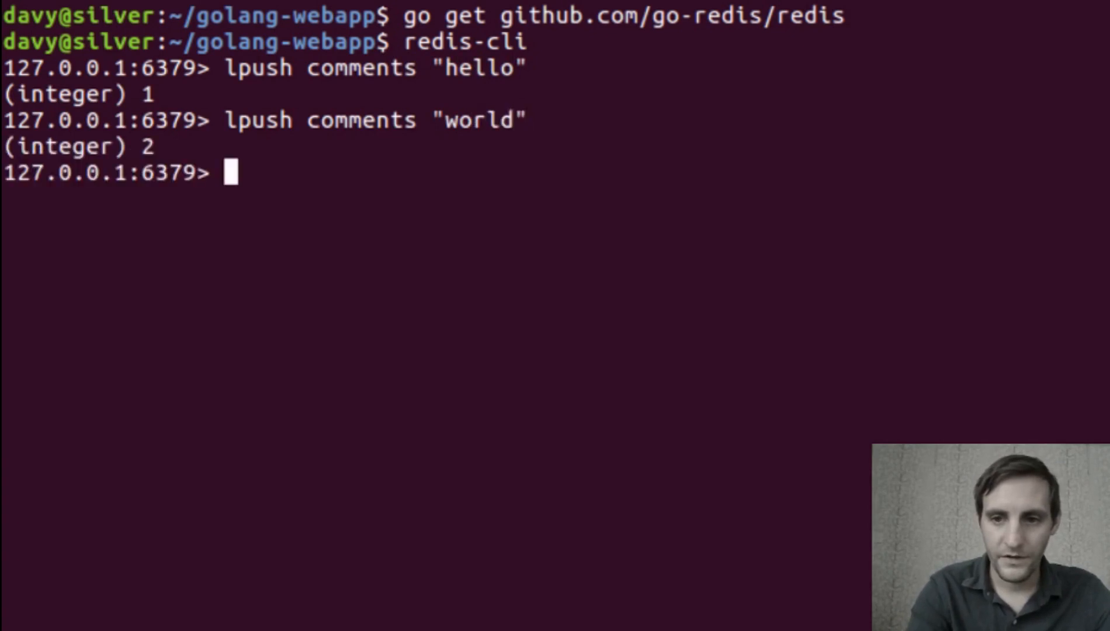
text(lpush comments "testing)
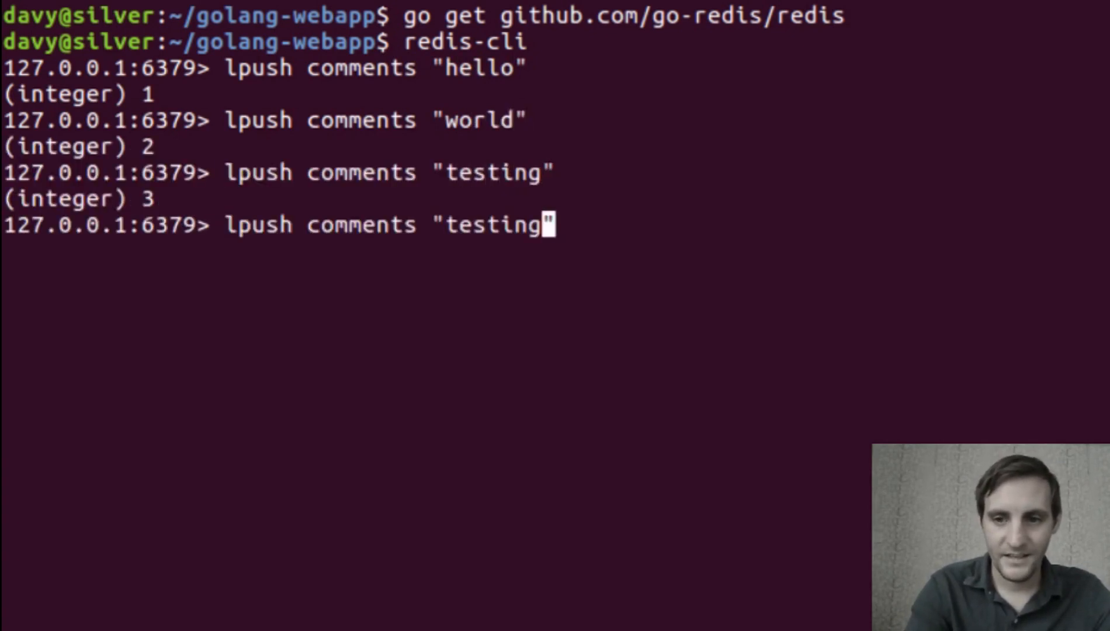
text(1 2 3)
text(e)
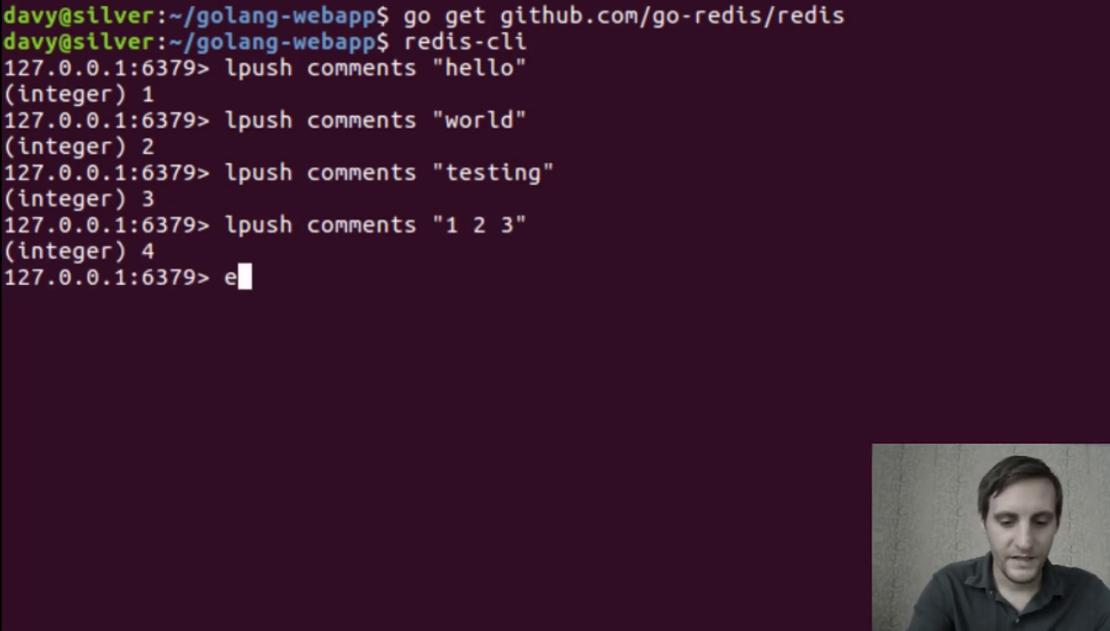
- Exit redis-cli and start the web app with go run main.go
text(xit)
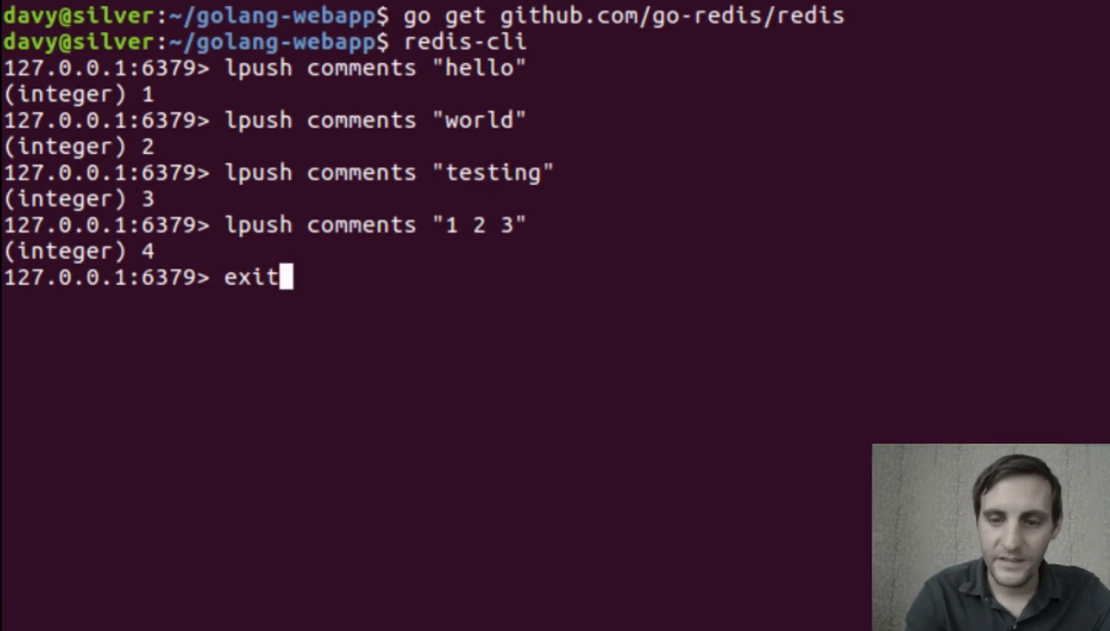
key(Return)
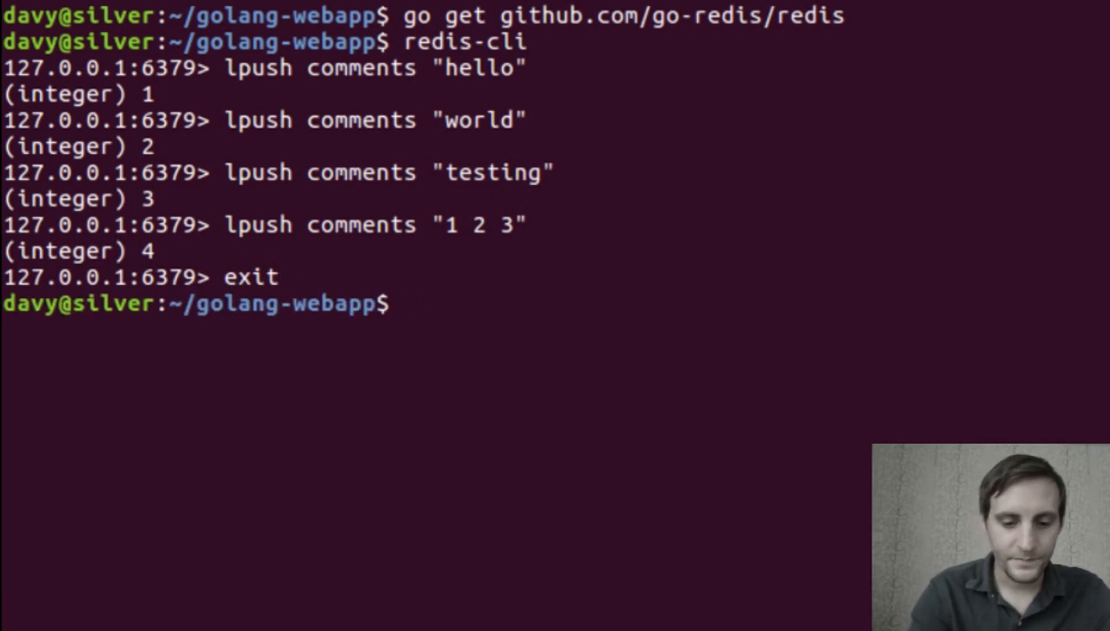
text(go ru)
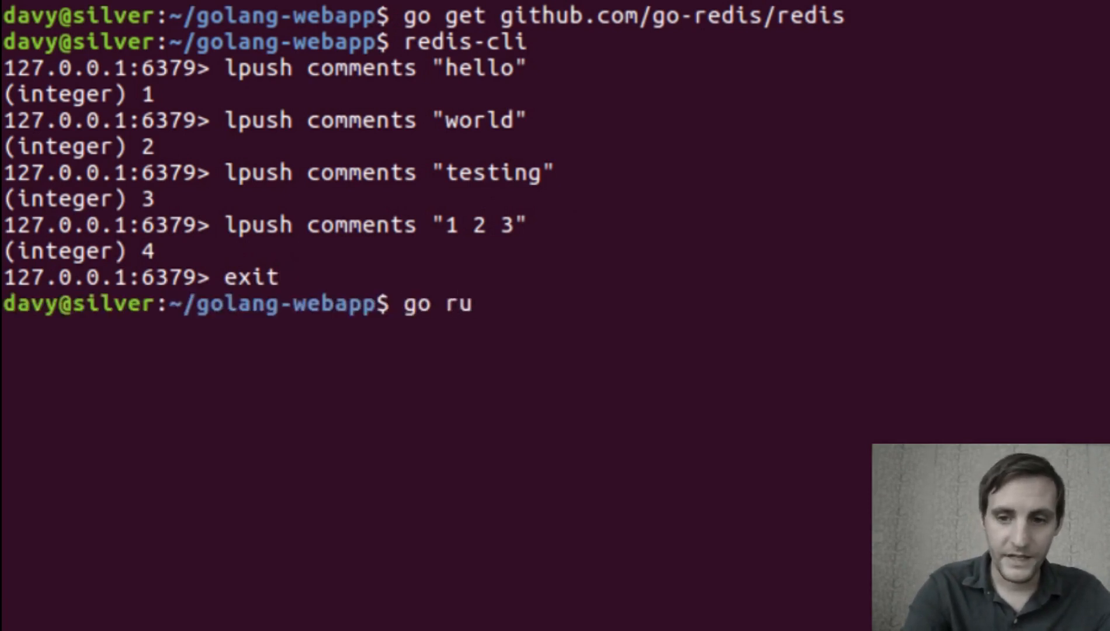
text(n ma)
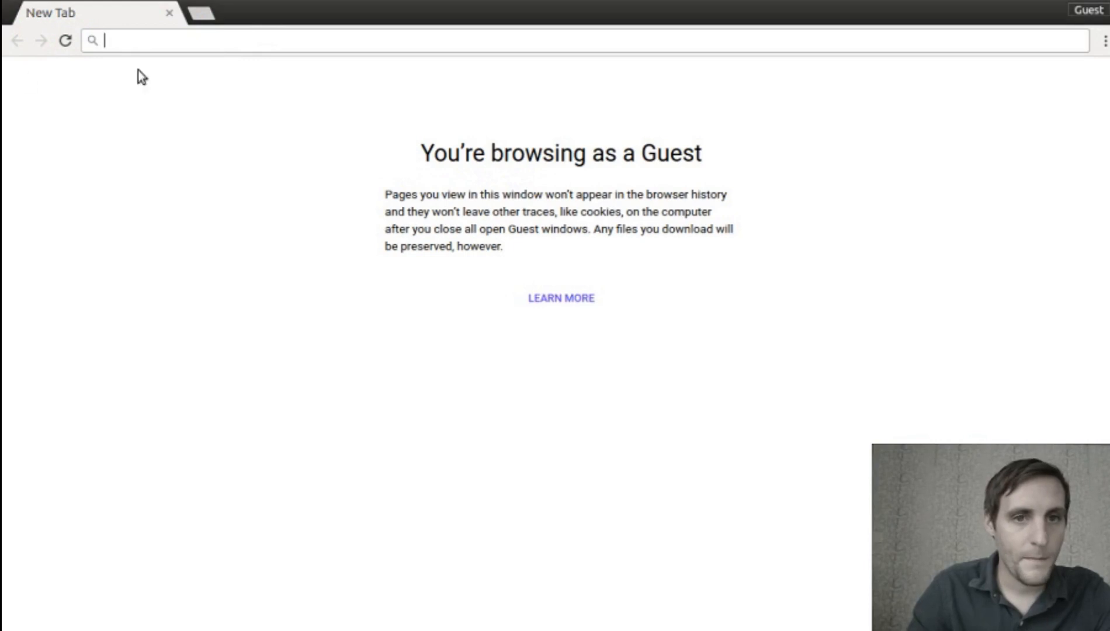
- Load localhost:8080 in a new tab to show the Comments page with the four entries
text(localhost:8080)
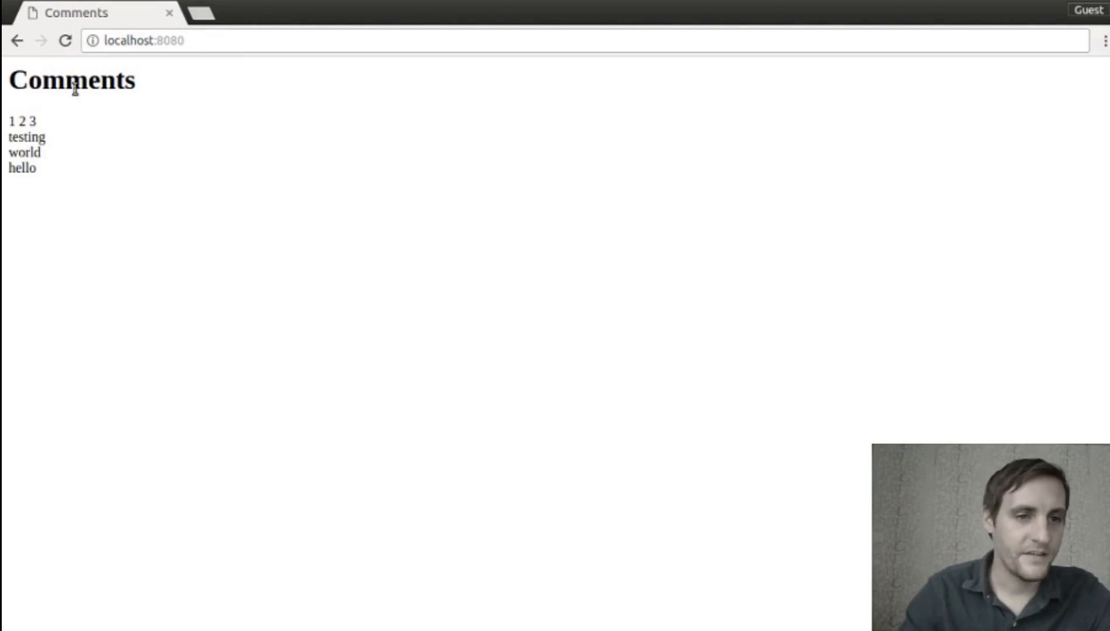
mouse_move(137, 291)
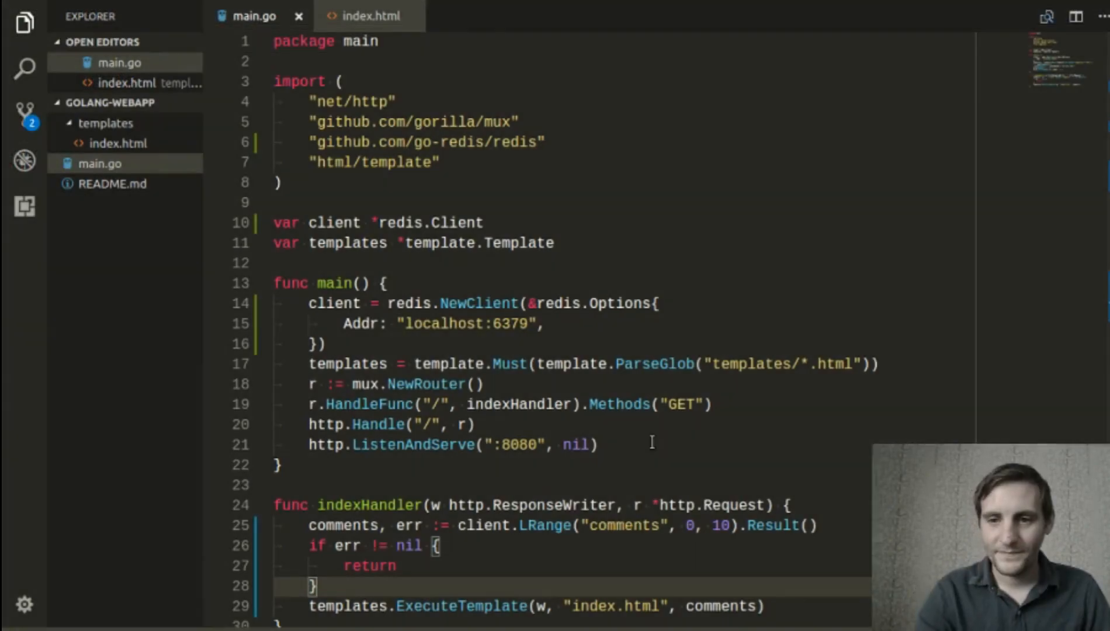
mouse_move(643, 429)
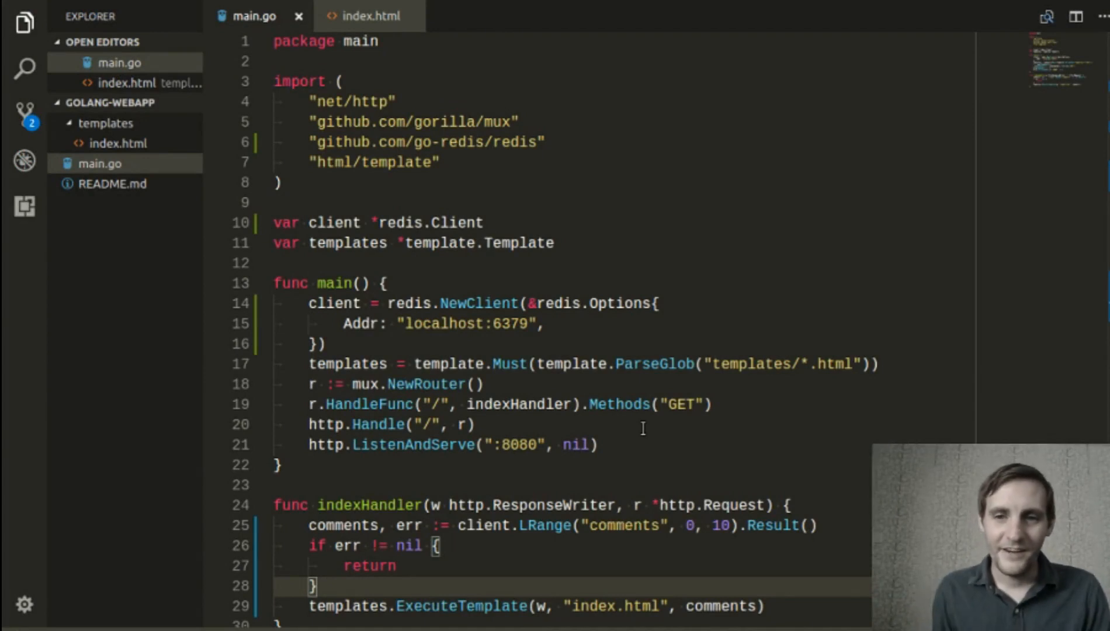